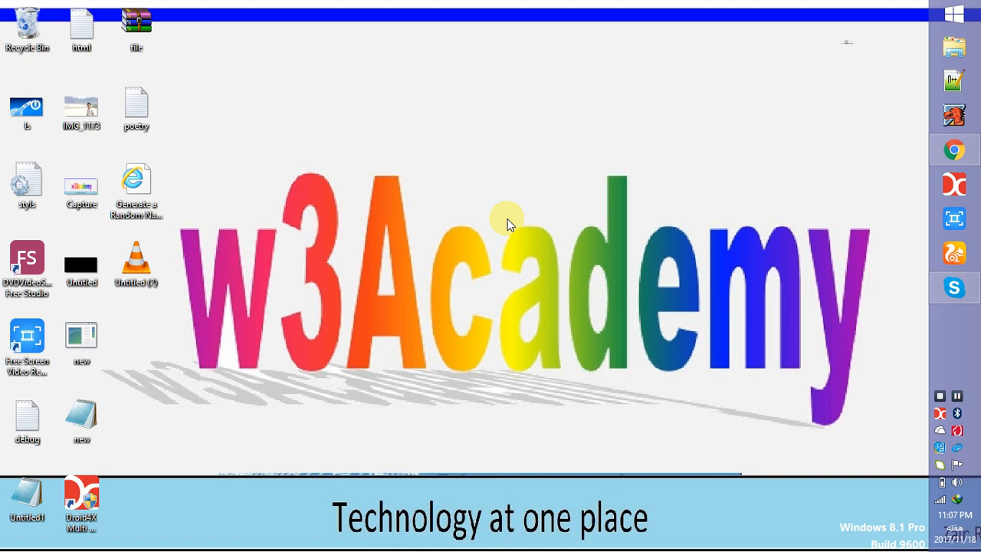
pyautogui.moveTo(954, 151)
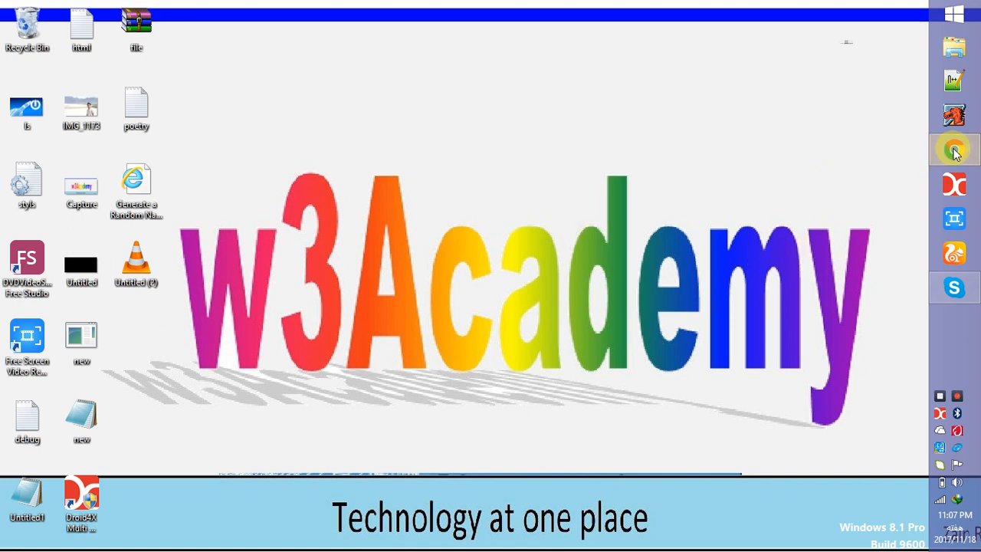
# Launch the Chrome browser from the Windows desktop.
pyautogui.click(953, 150)
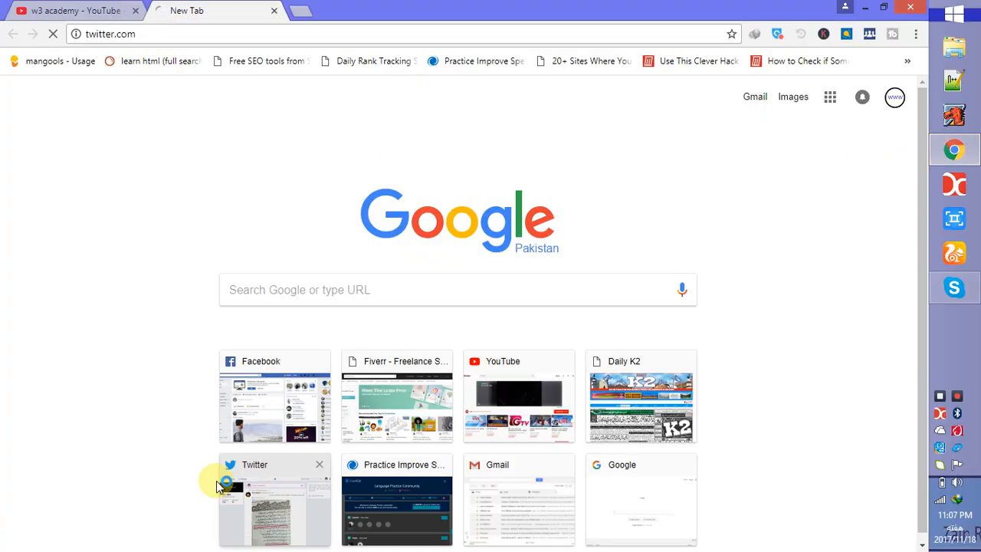
# Load the Twitter home timeline from the new-tab shortcut and browse the feed.
pyautogui.click(275, 500)
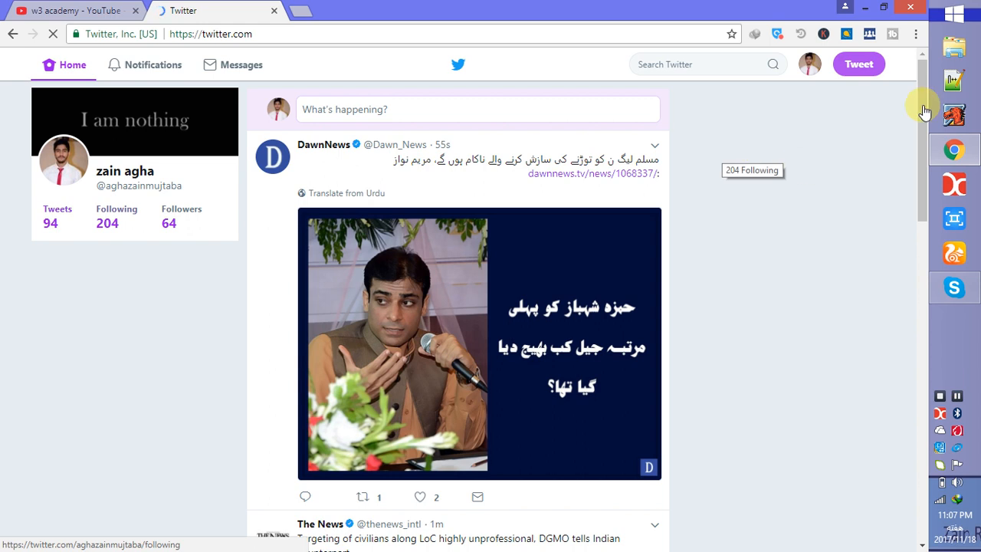
pyautogui.scroll(-3)
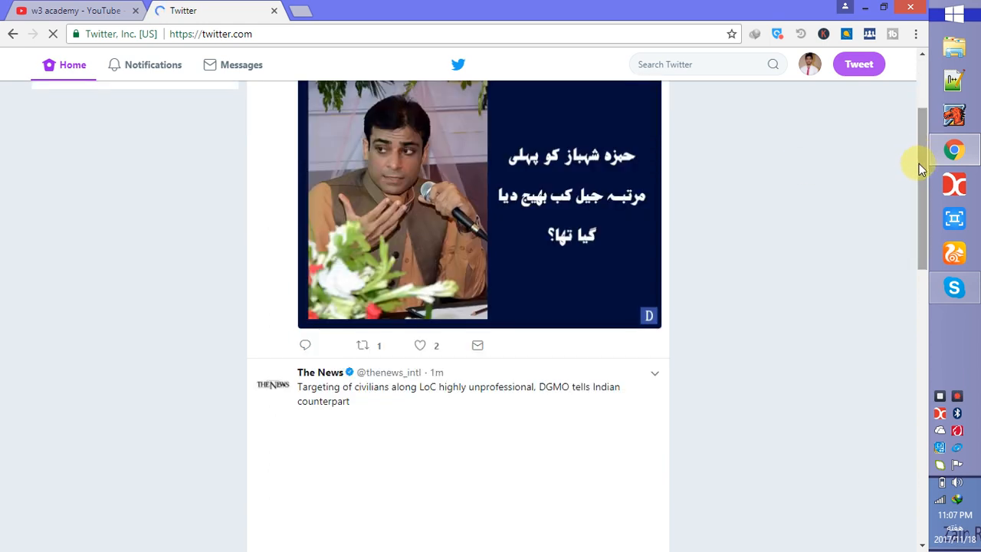
pyautogui.scroll(-3)
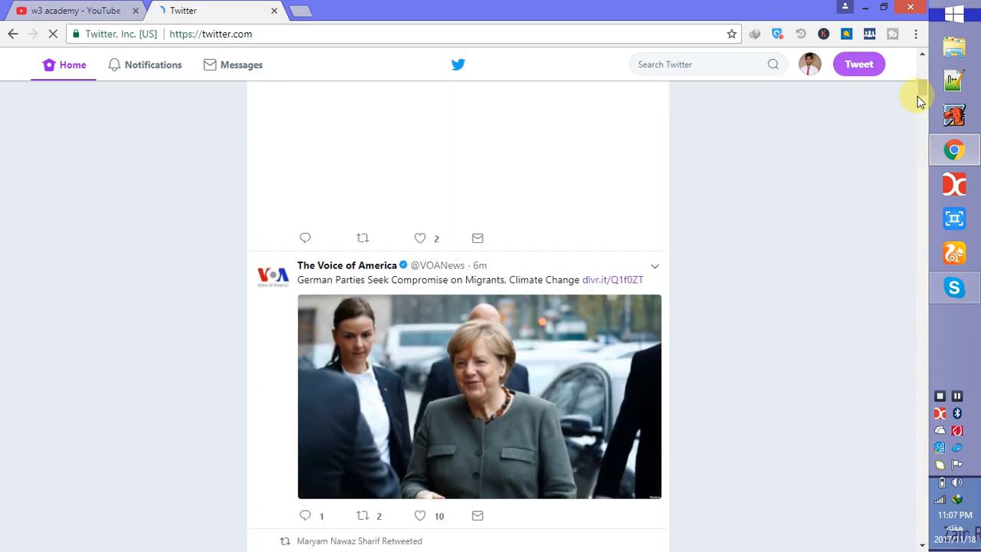
pyautogui.moveTo(809, 171)
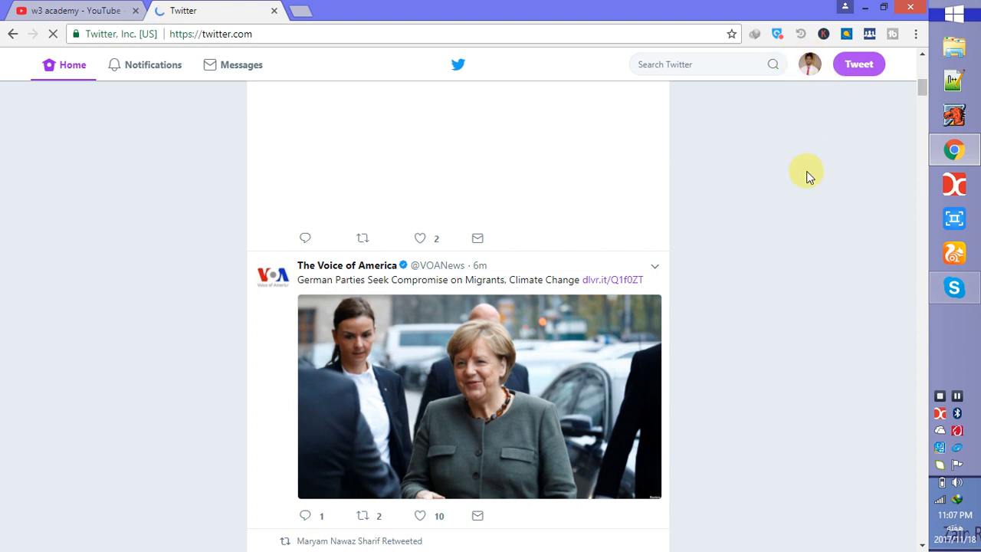
pyautogui.moveTo(809, 60)
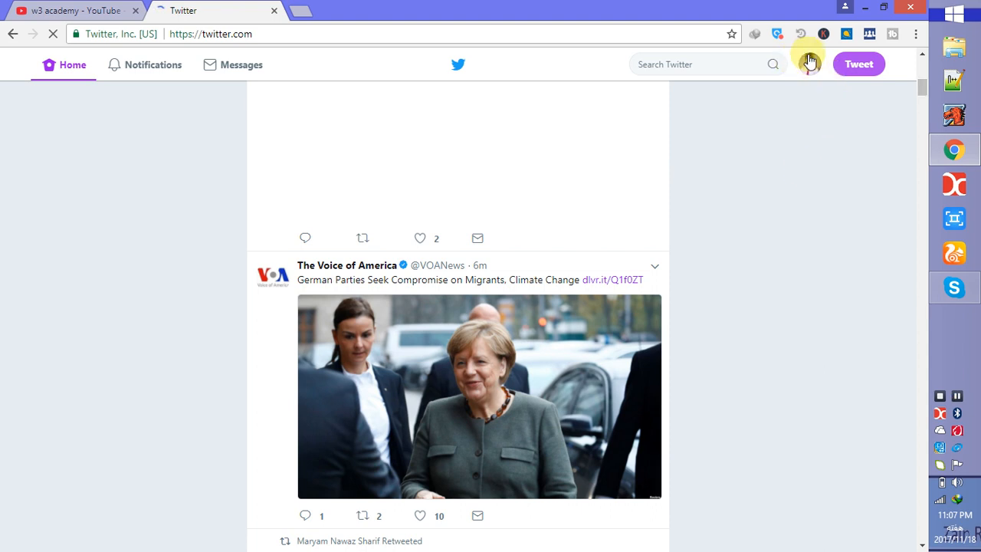
# Go from the account menu to Settings and privacy and browse the Account options.
pyautogui.click(810, 64)
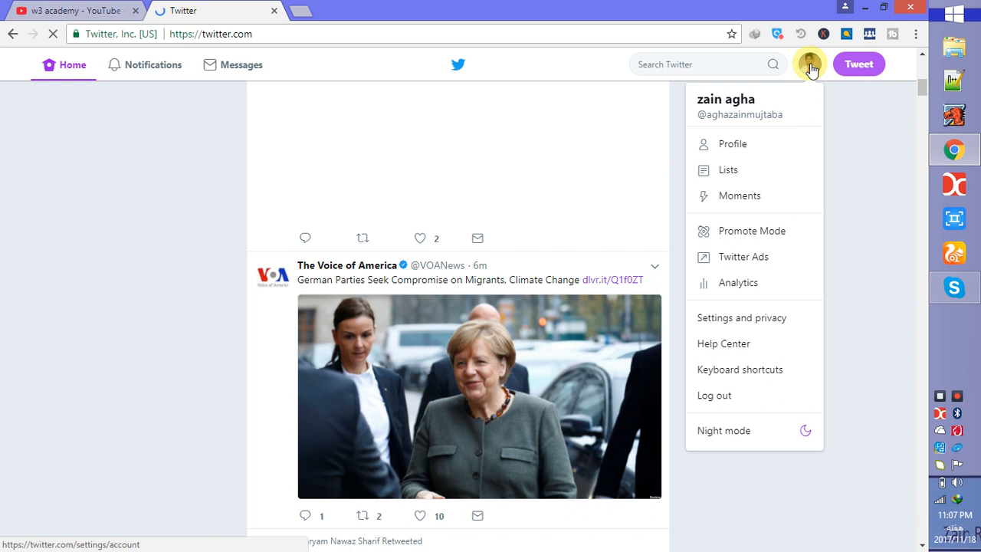
pyautogui.moveTo(742, 318)
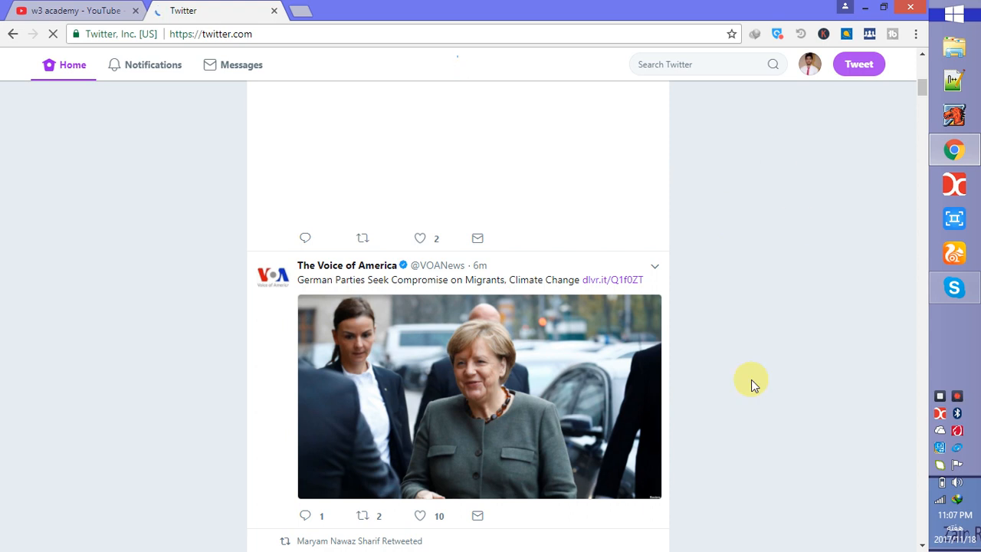
pyautogui.moveTo(713, 242)
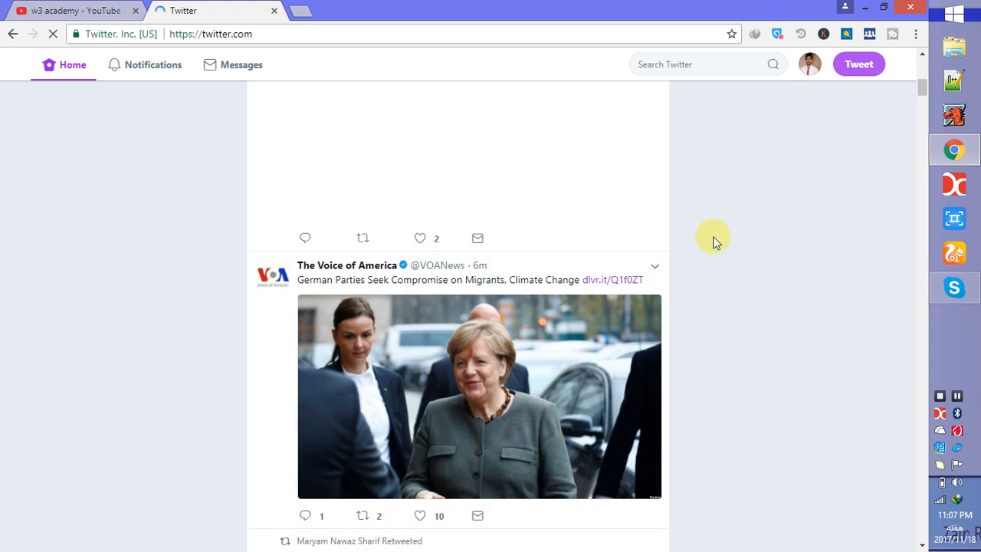
pyautogui.moveTo(724, 153)
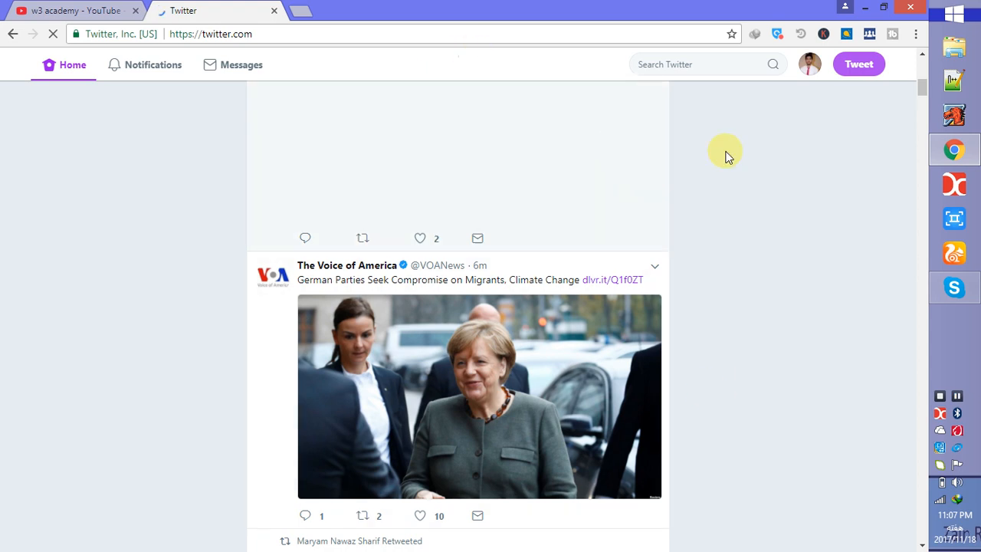
pyautogui.moveTo(836, 258)
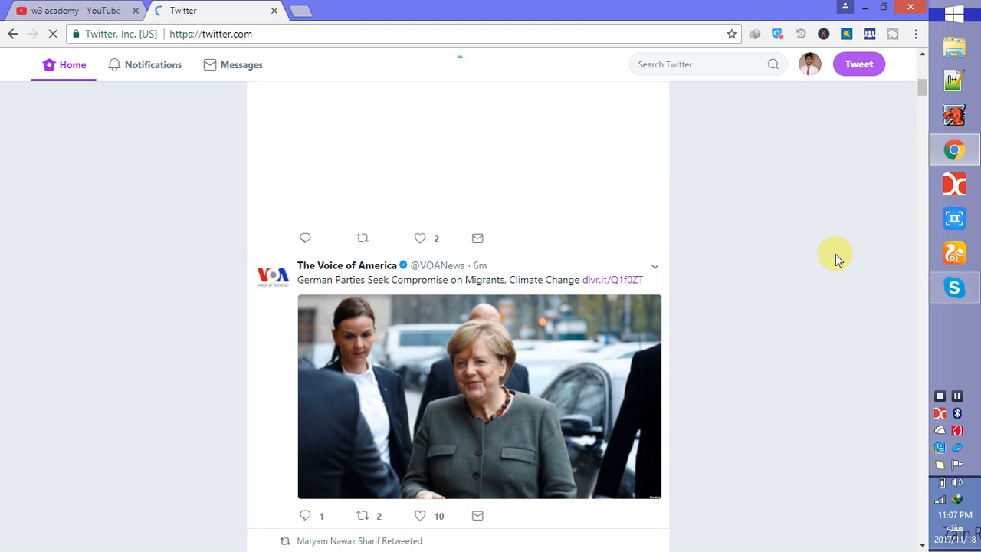
pyautogui.moveTo(843, 233)
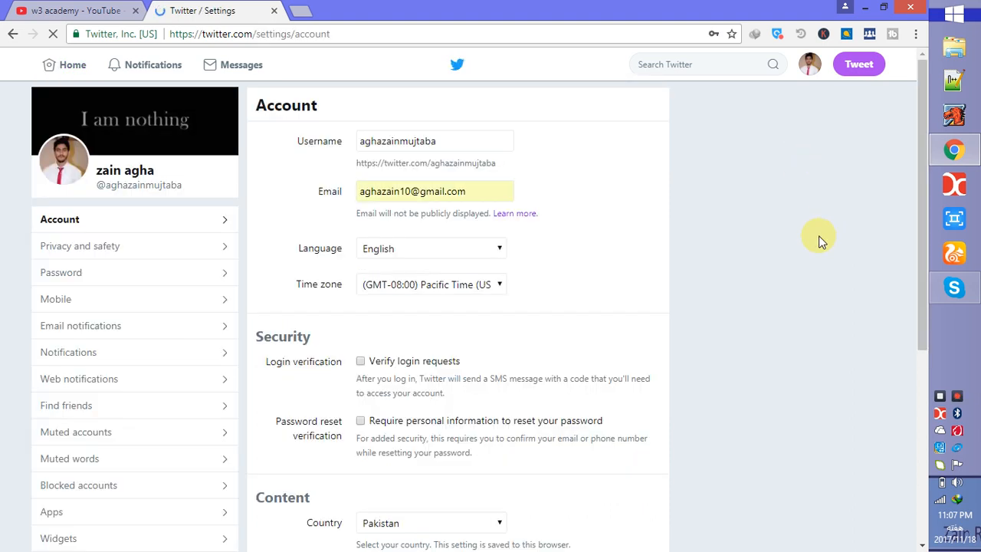
pyautogui.moveTo(923, 192)
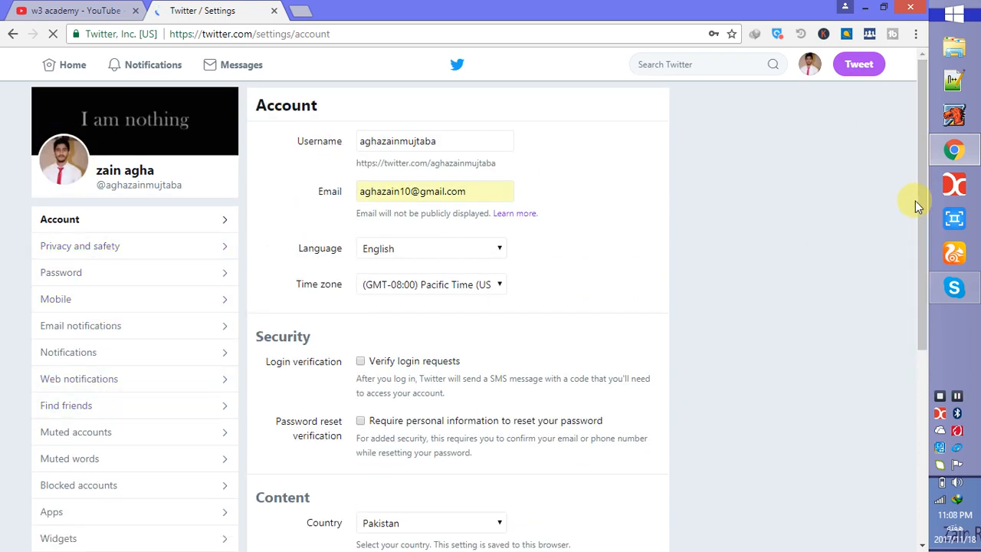
pyautogui.scroll(-3)
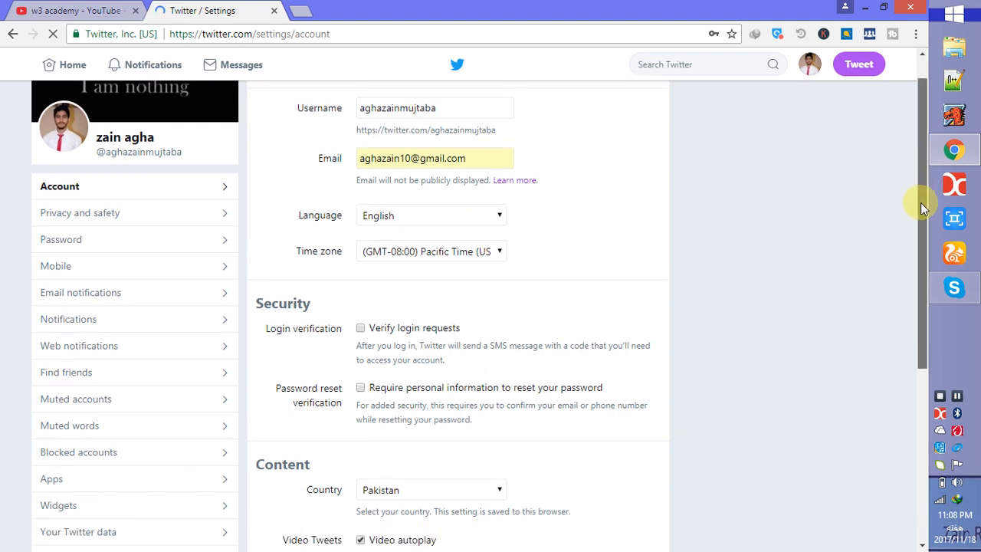
pyautogui.scroll(-3)
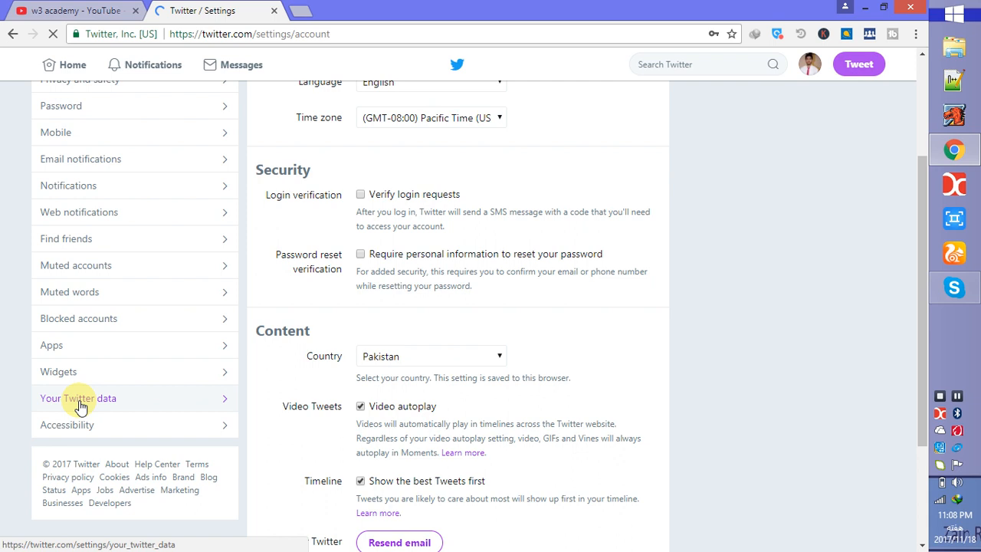
# Enter Your Twitter data and confirm the account password to view profile details.
pyautogui.click(78, 399)
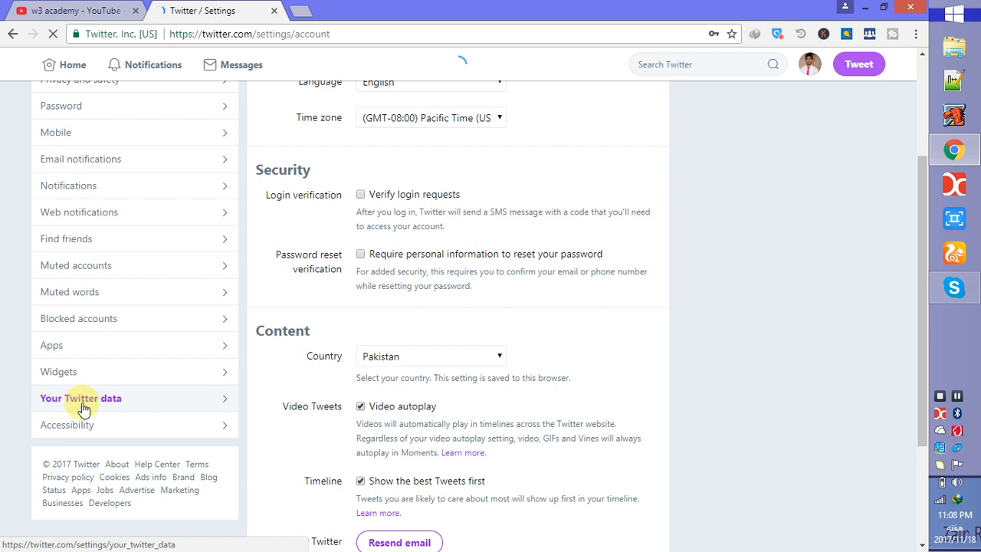
pyautogui.click(80, 399)
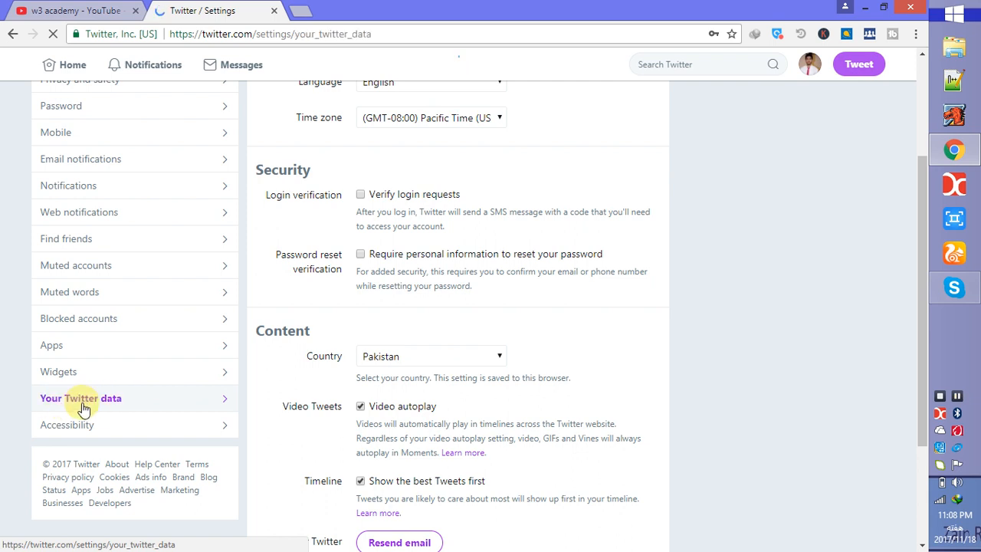
pyautogui.click(80, 399)
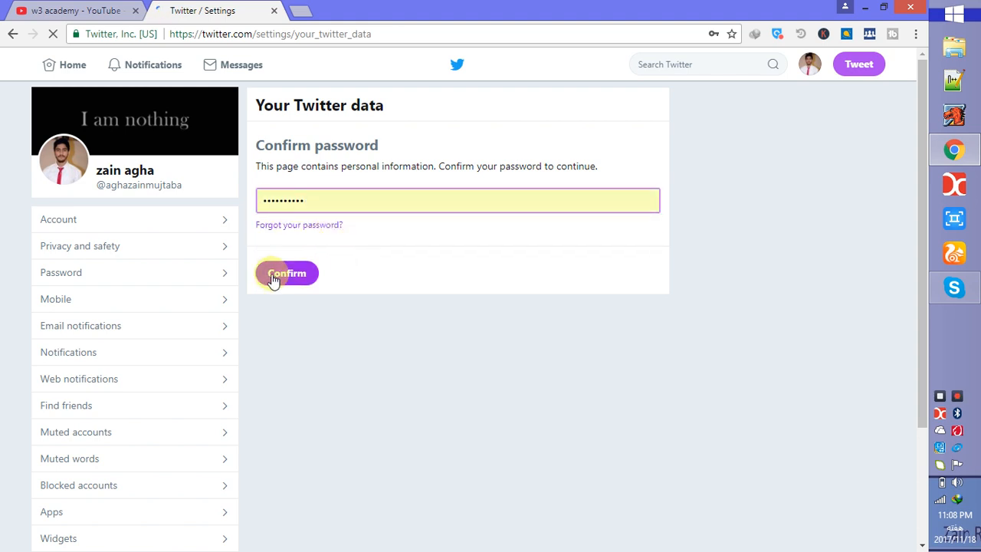
pyautogui.click(287, 273)
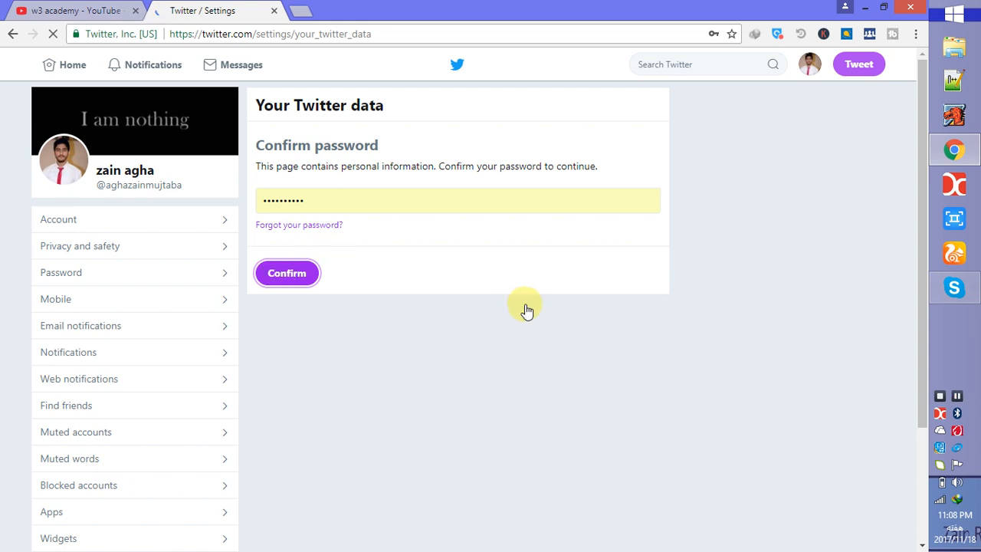
pyautogui.click(286, 272)
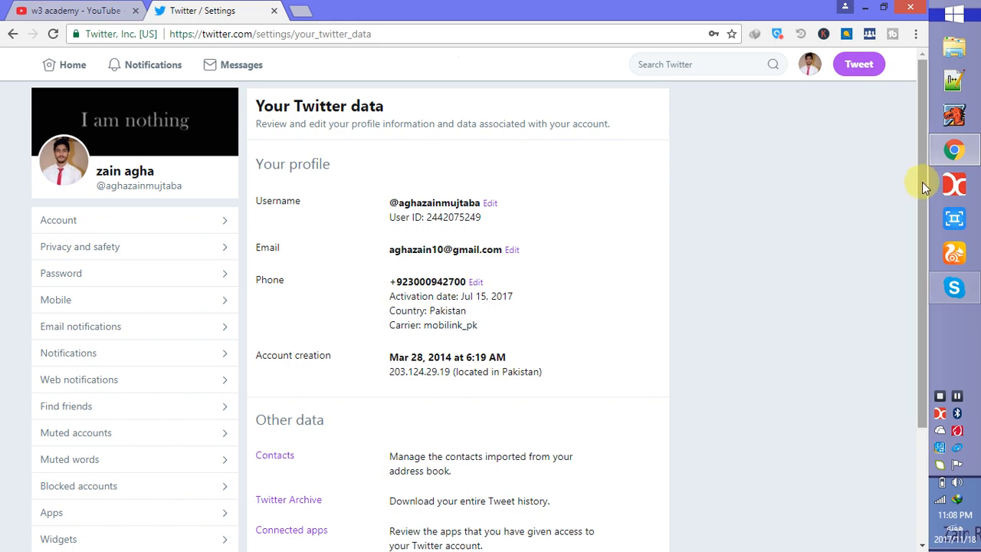
pyautogui.scroll(-3)
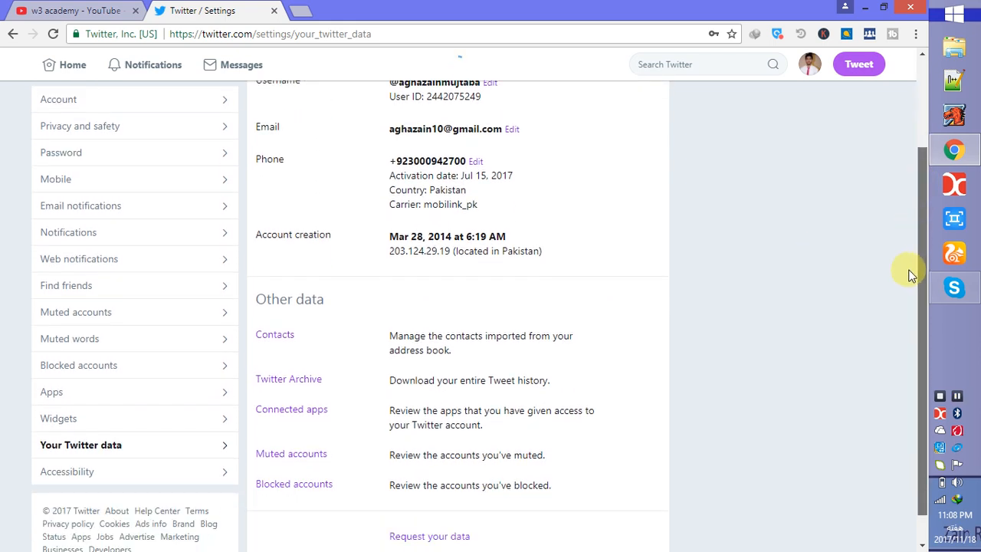
pyautogui.scroll(3)
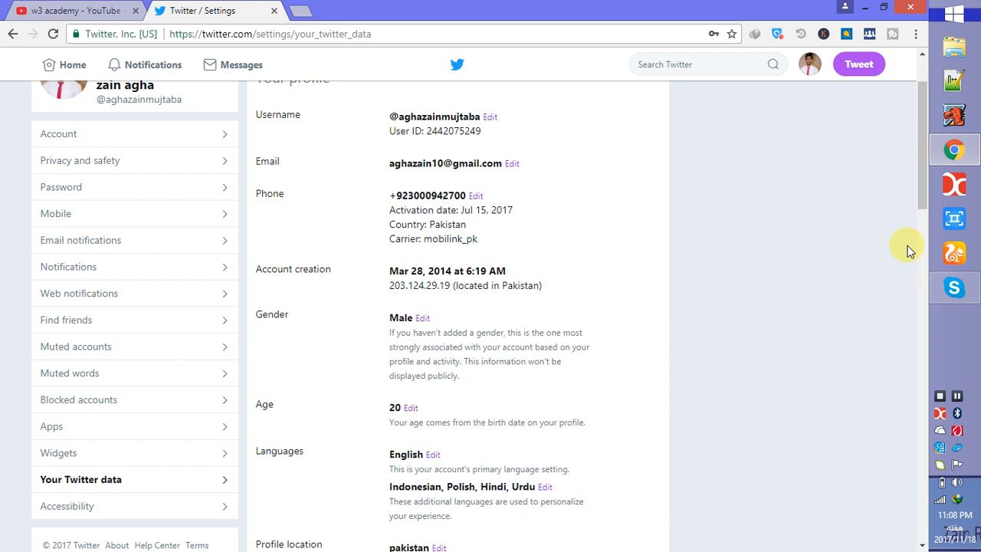
pyautogui.scroll(-3)
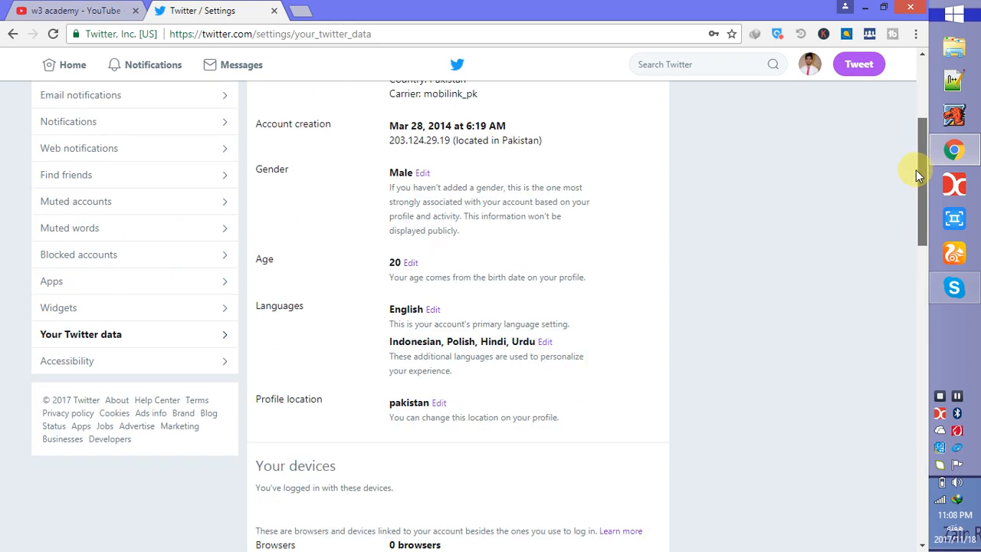
pyautogui.scroll(-3)
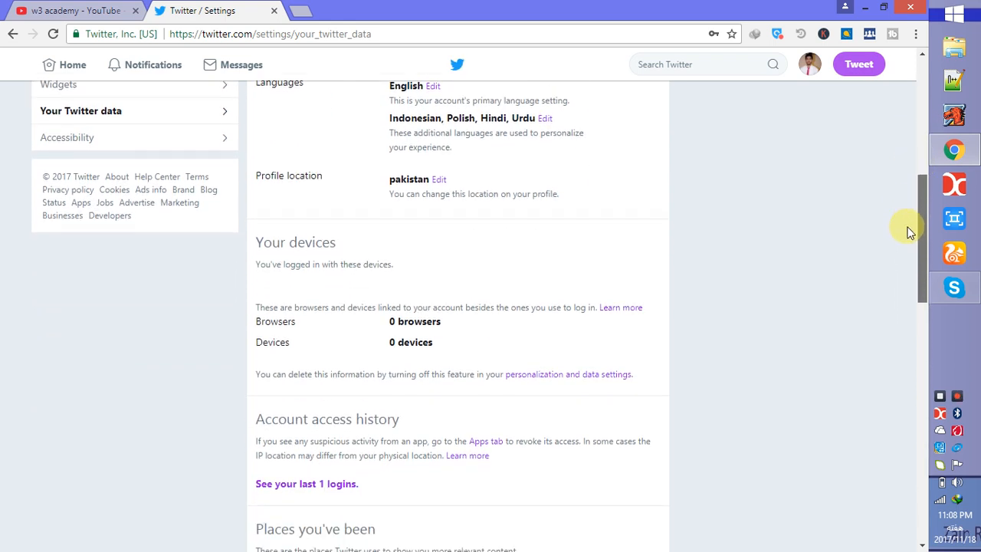
pyautogui.scroll(-3)
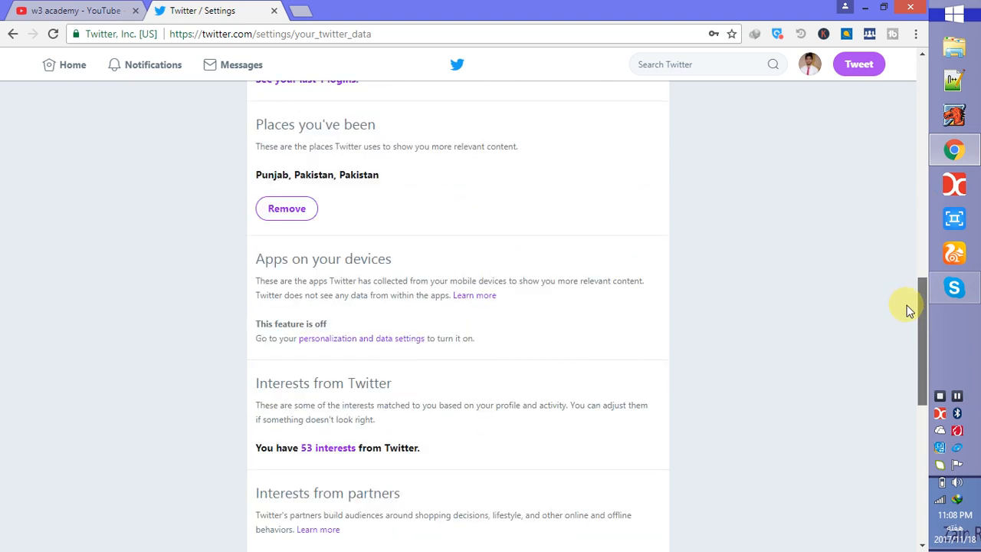
pyautogui.scroll(-3)
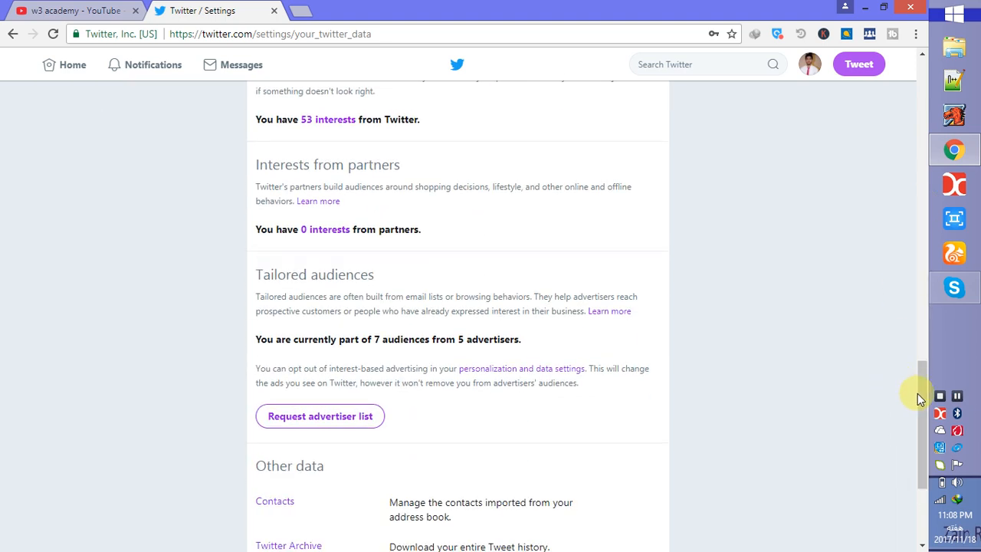
pyautogui.scroll(-3)
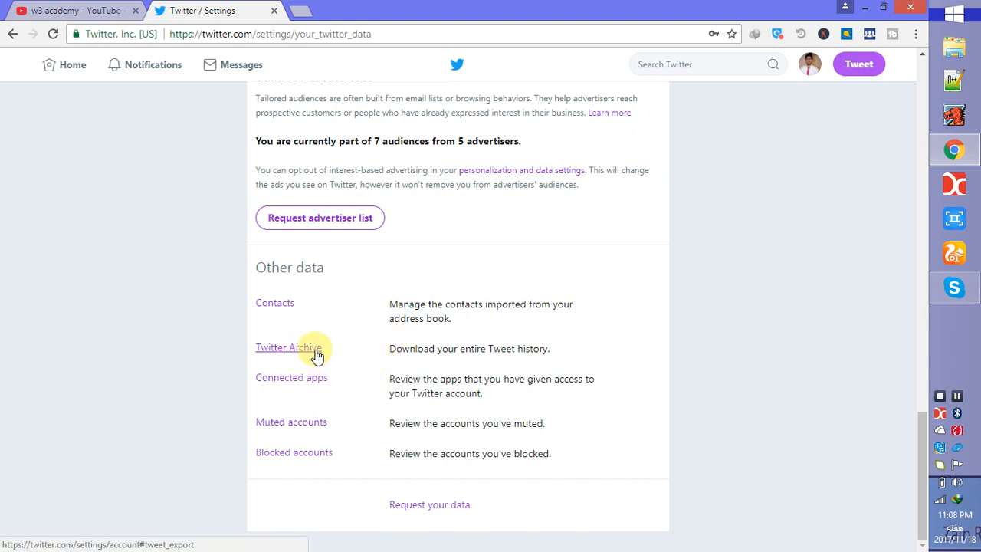
# Follow the Twitter Archive link to the settings section showing the download is ready.
pyautogui.click(288, 346)
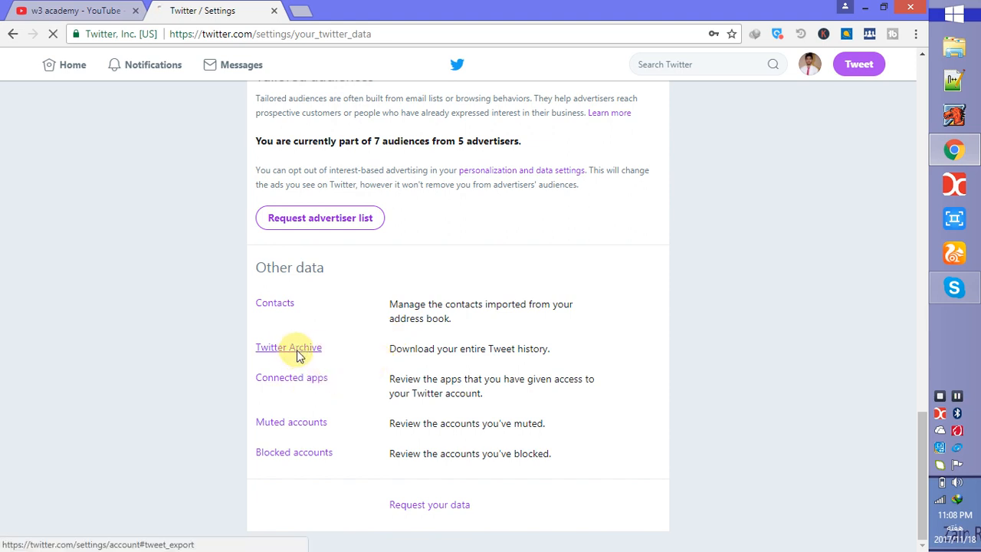
pyautogui.click(288, 346)
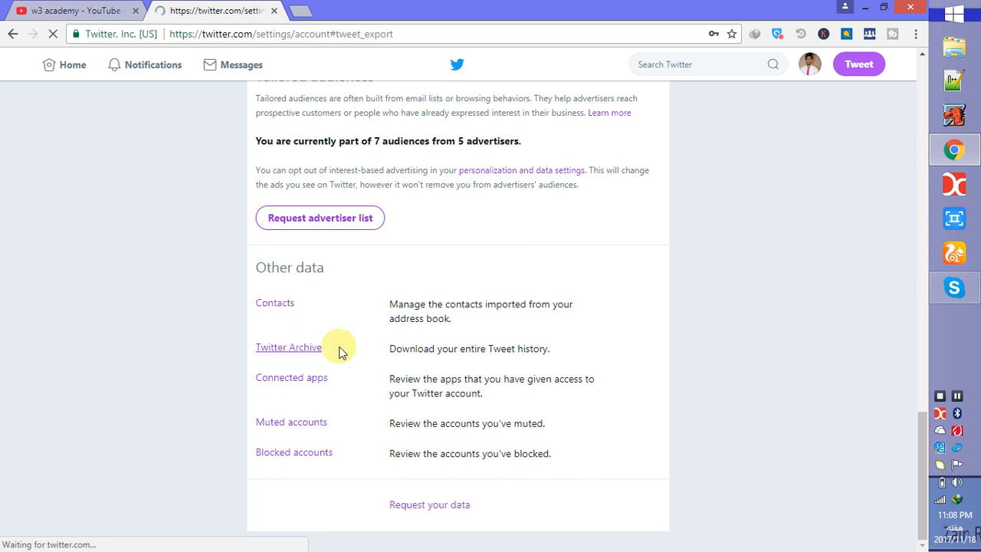
pyautogui.click(289, 347)
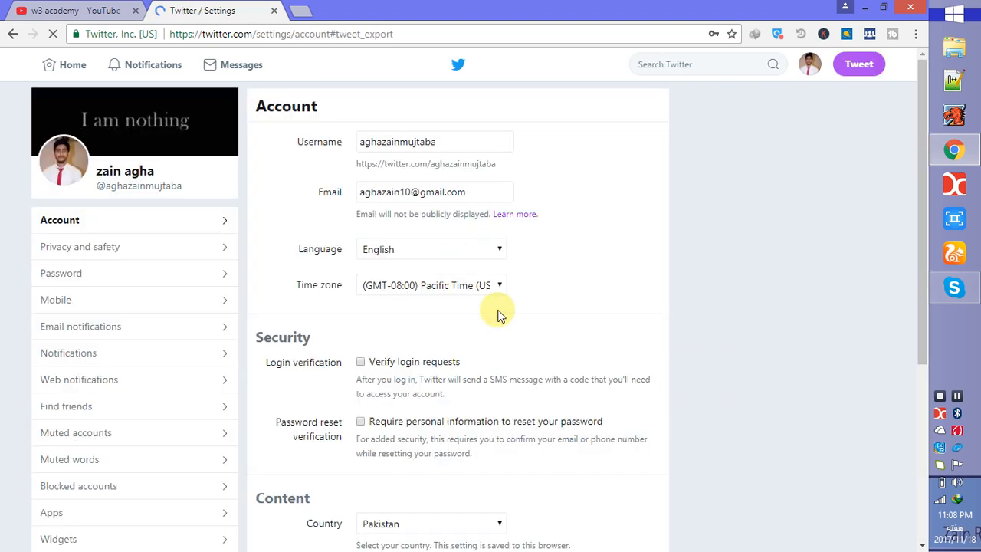
pyautogui.scroll(-3)
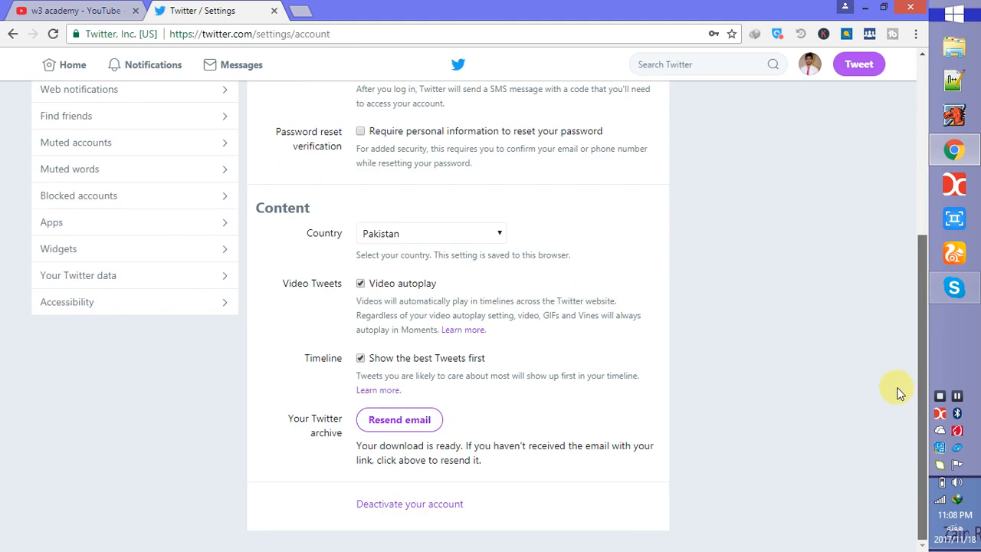
pyautogui.scroll(-3)
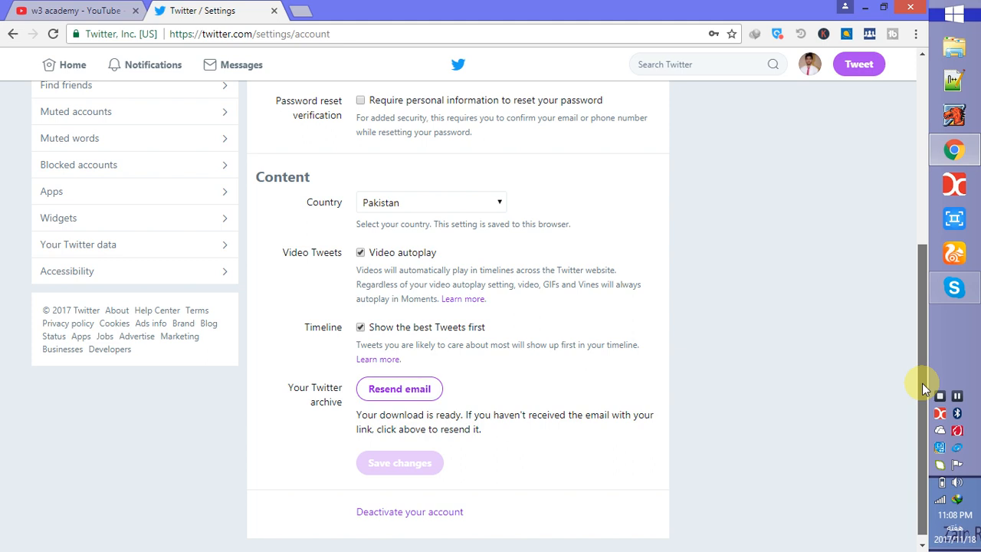
pyautogui.scroll(3)
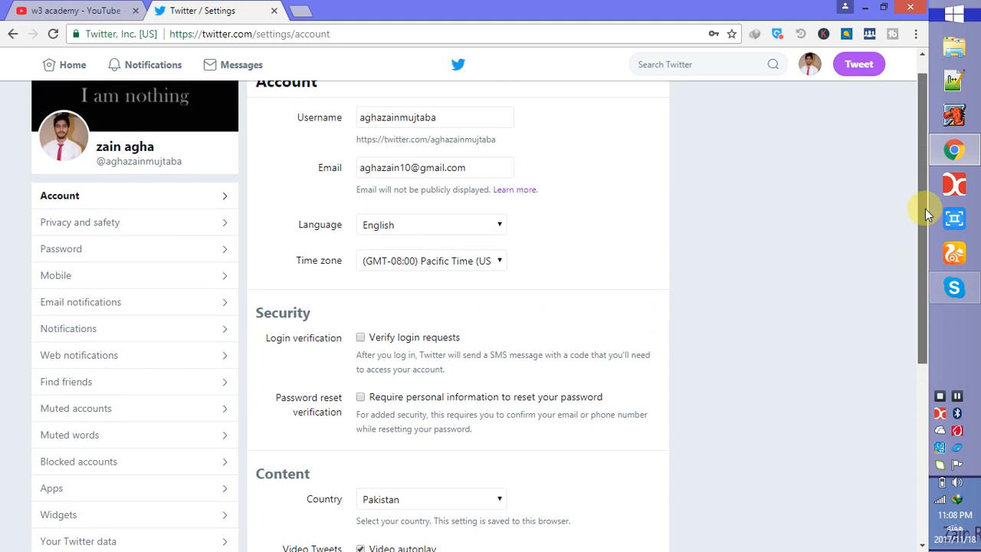
pyautogui.scroll(-3)
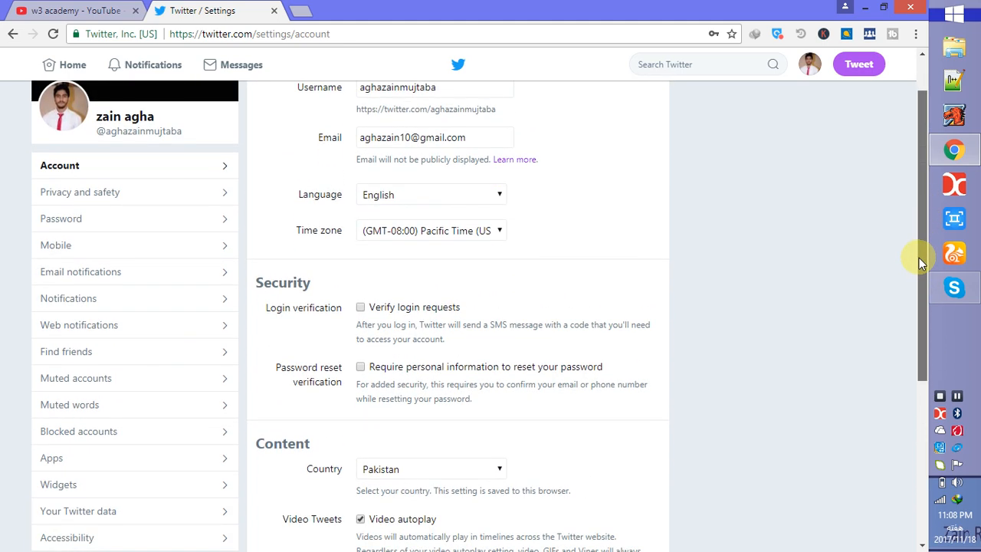
pyautogui.scroll(-3)
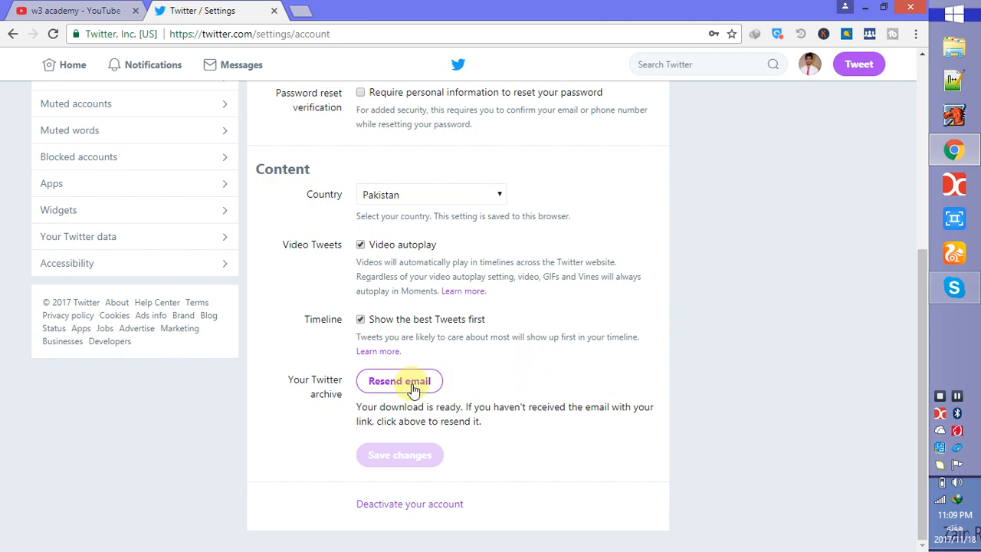
pyautogui.moveTo(365, 391)
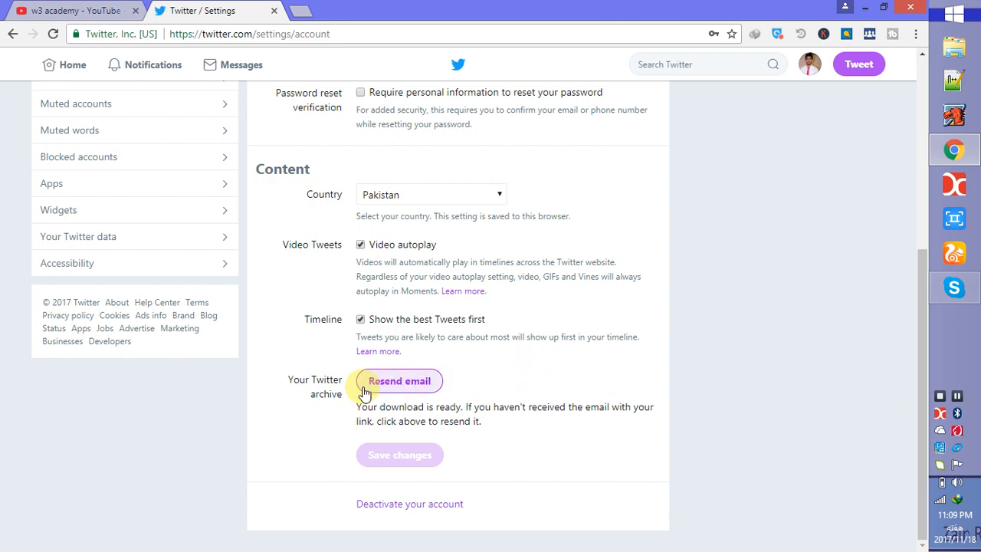
pyautogui.moveTo(413, 390)
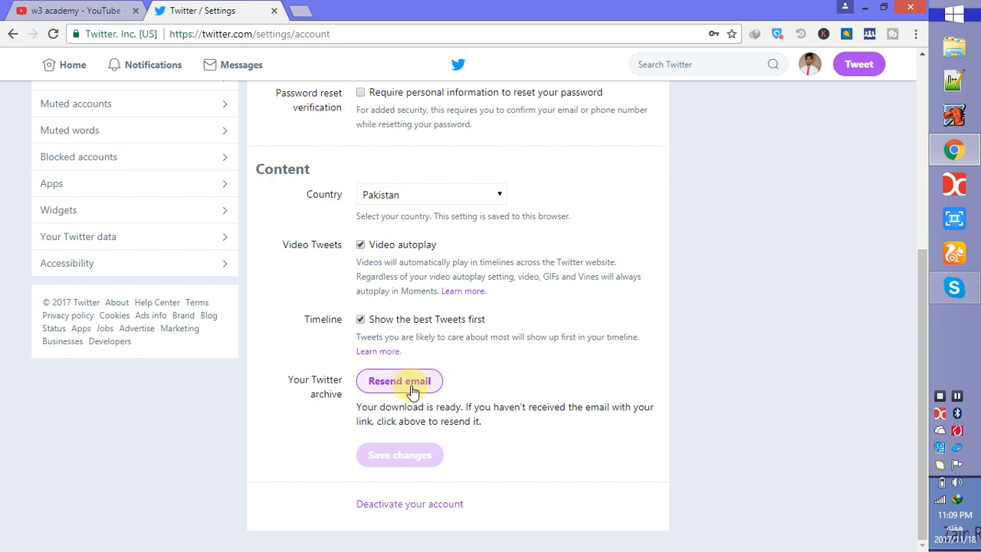
pyautogui.moveTo(330, 408)
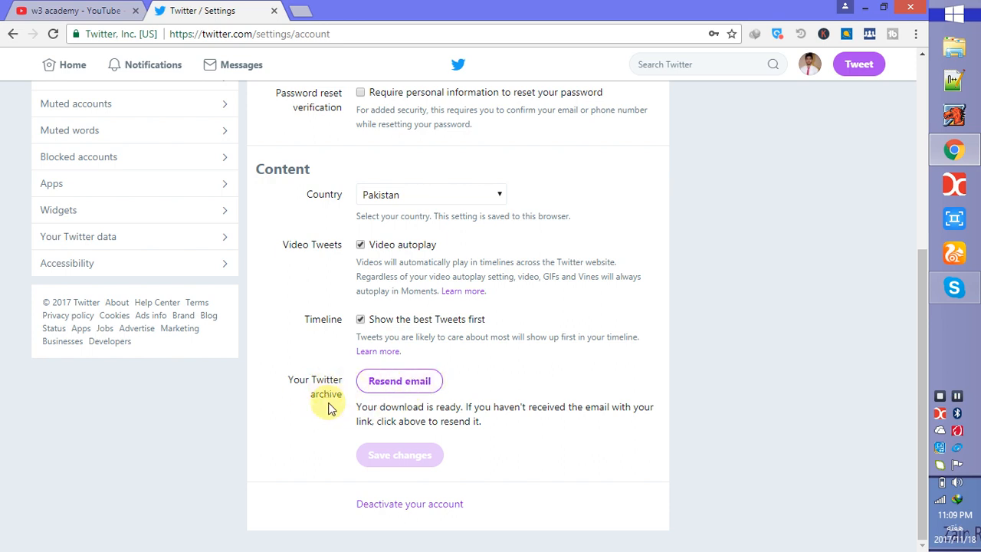
pyautogui.moveTo(398, 380)
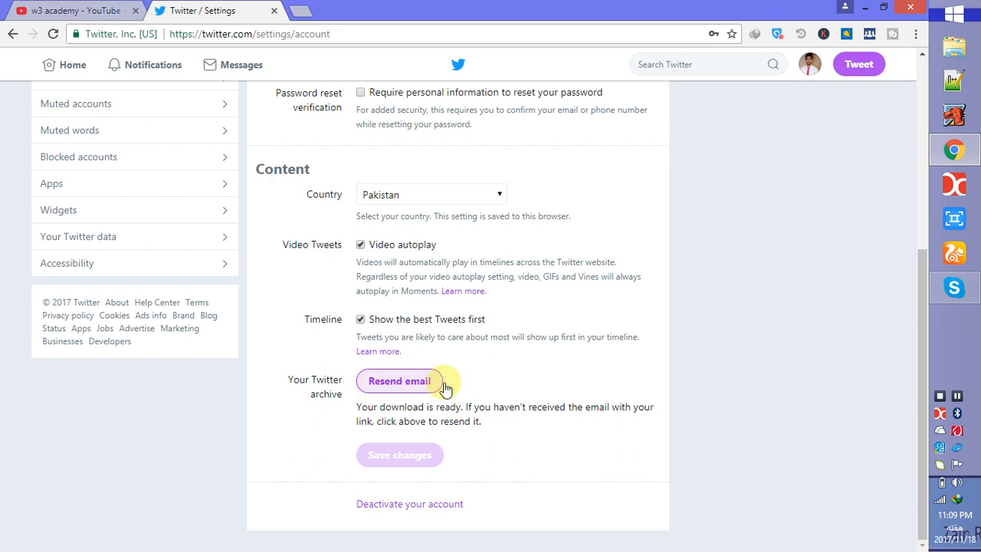
pyautogui.moveTo(406, 386)
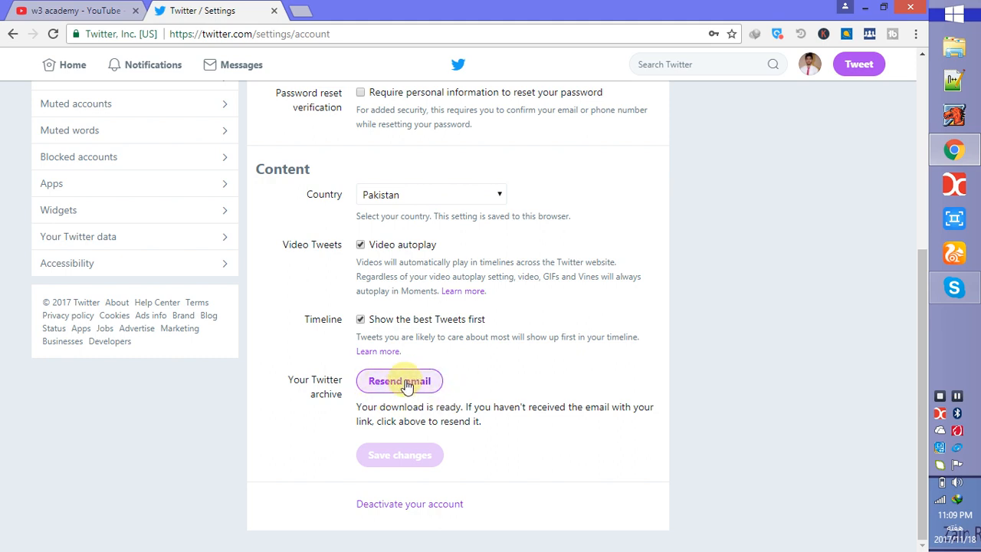
pyautogui.moveTo(699, 292)
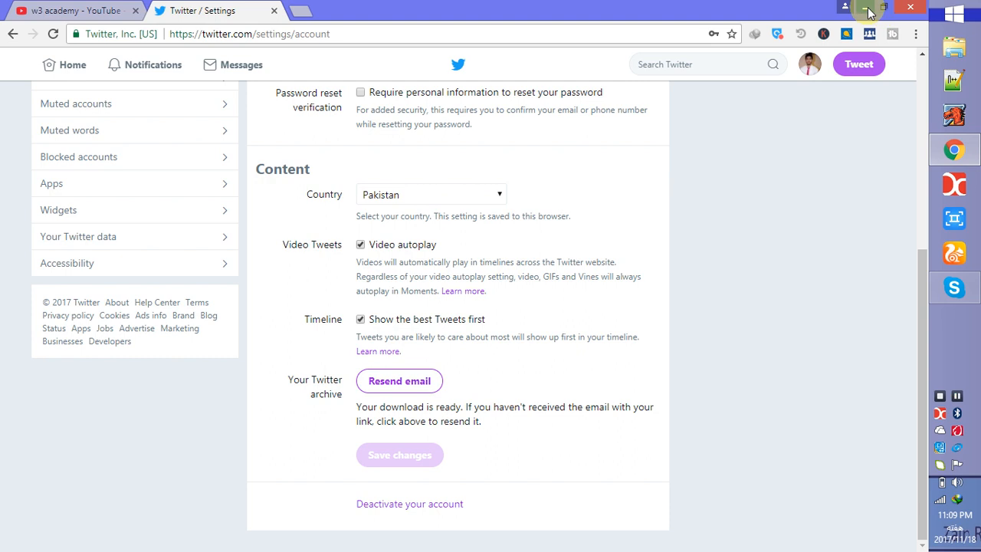
# Show the Downloads folder and the completed archive zip in Internet Download Manager.
pyautogui.click(869, 6)
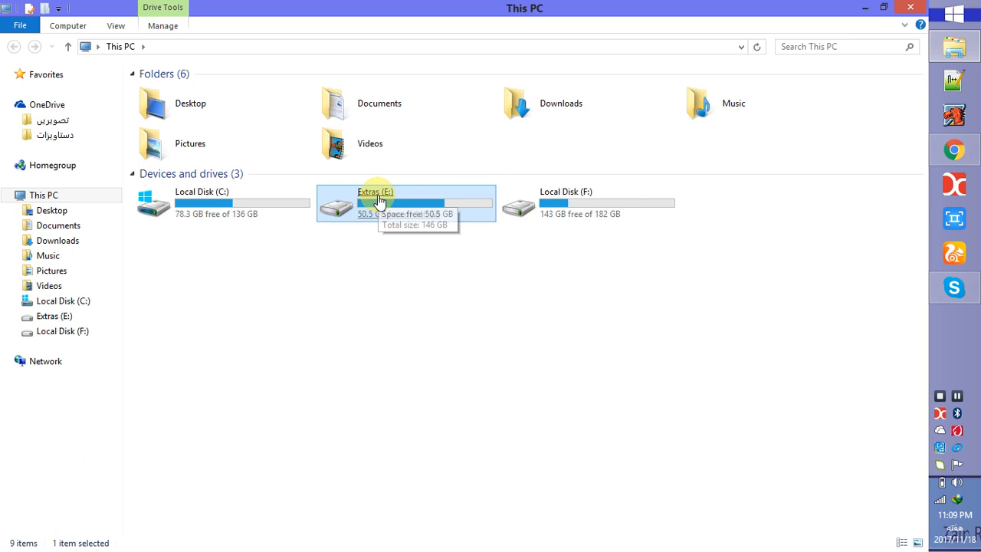
pyautogui.moveTo(52, 165)
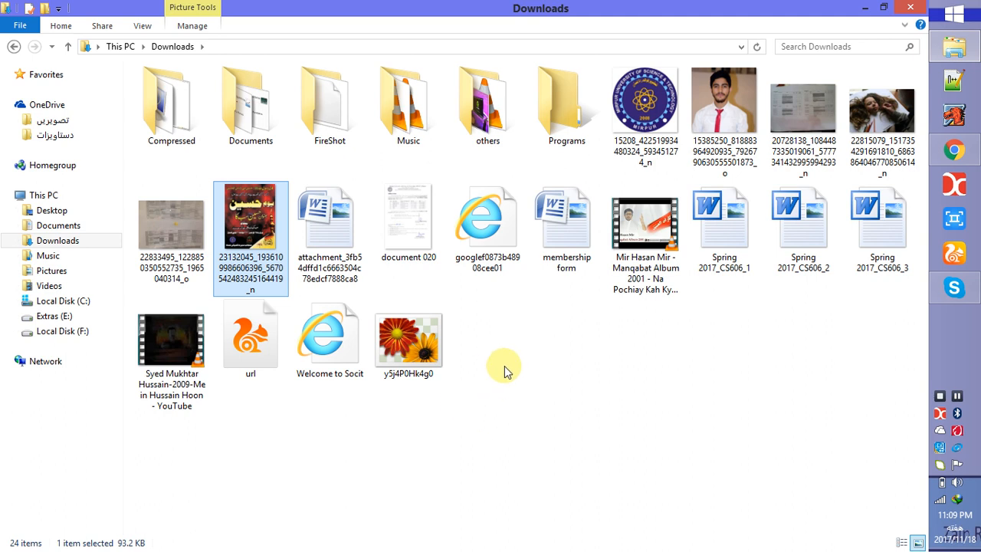
pyautogui.click(488, 223)
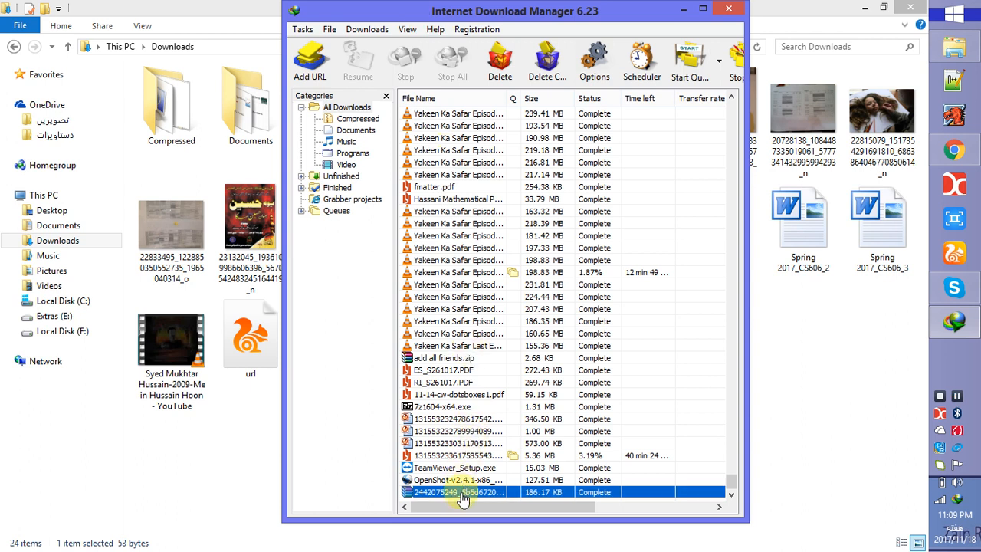
# Open the downloaded Twitter archive zip from the download list into WinRAR.
pyautogui.doubleClick(459, 491)
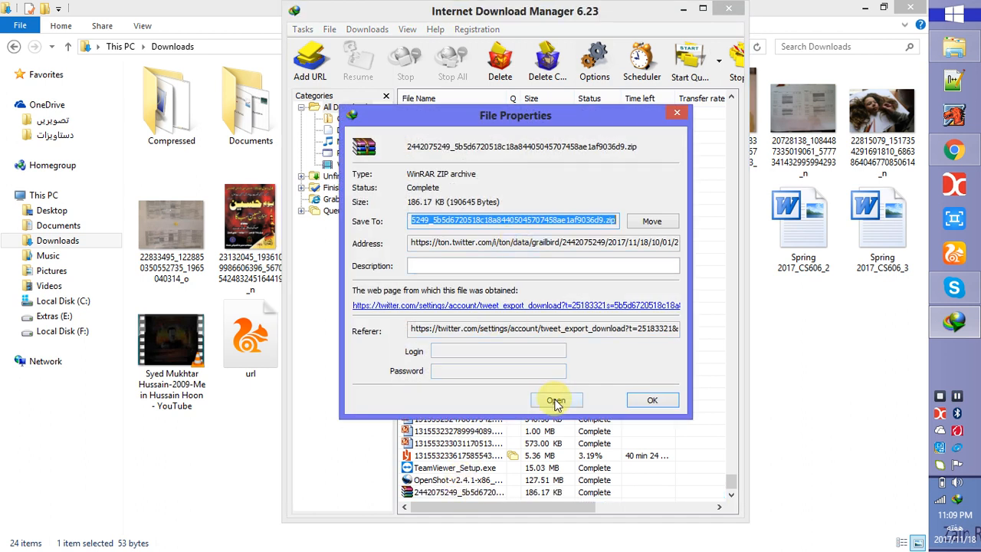
pyautogui.click(555, 400)
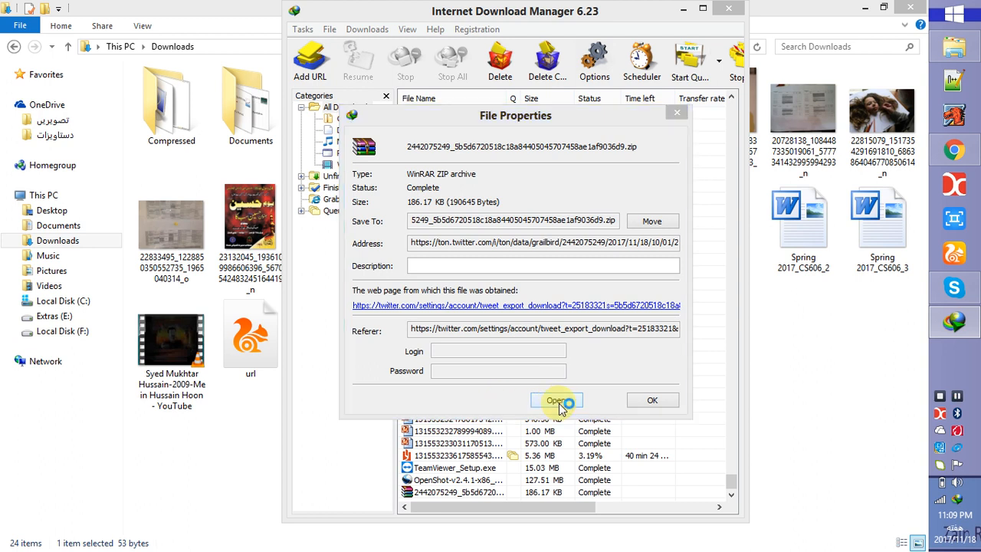
pyautogui.click(555, 398)
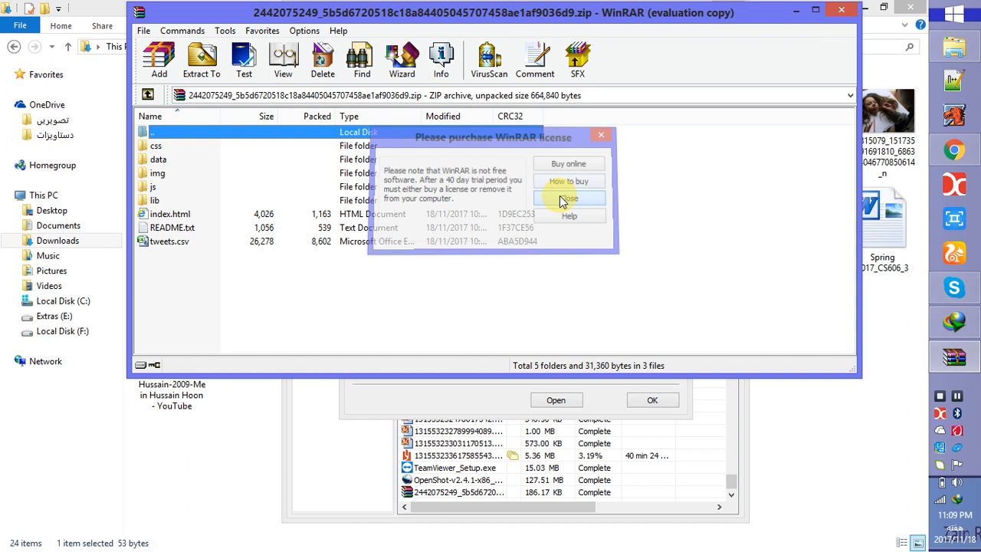
# Dismiss WinRAR's license reminder to see the archive's folders, index.html, README.txt and tweets.csv.
pyautogui.click(569, 198)
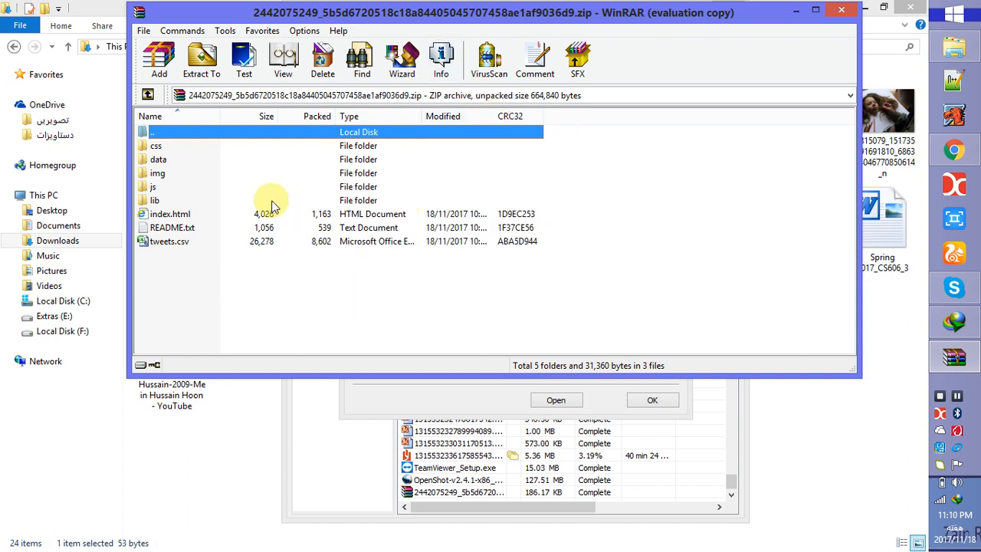
pyautogui.moveTo(175, 221)
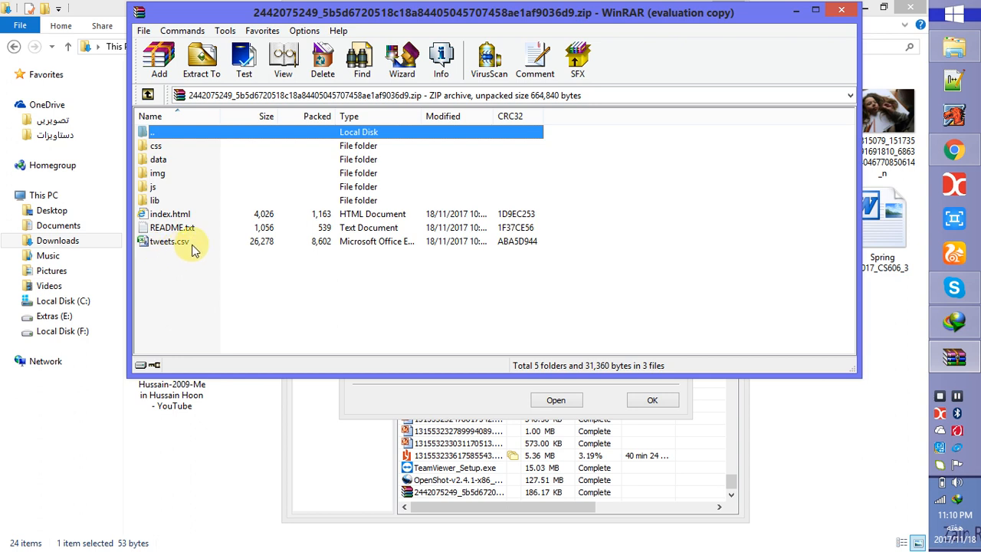
pyautogui.moveTo(395, 251)
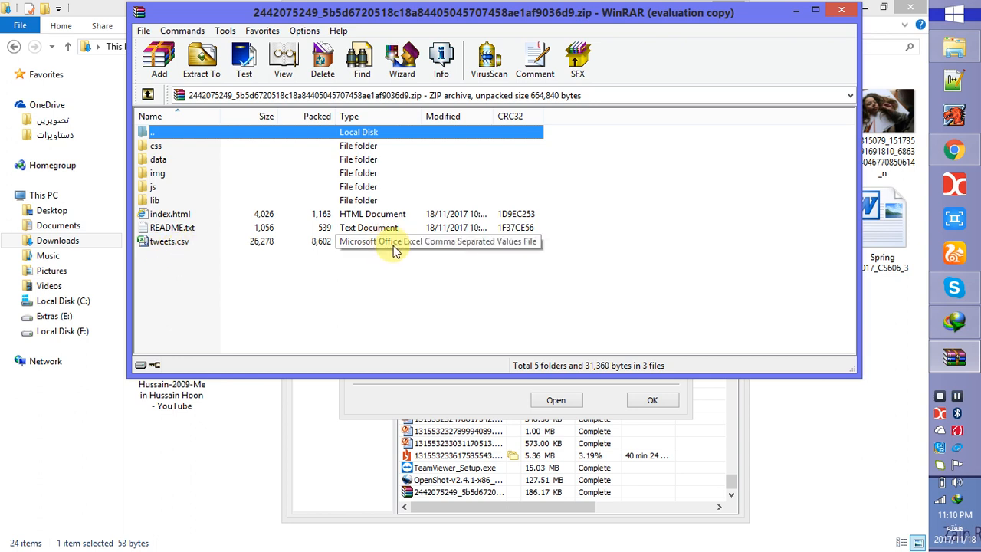
pyautogui.moveTo(198, 221)
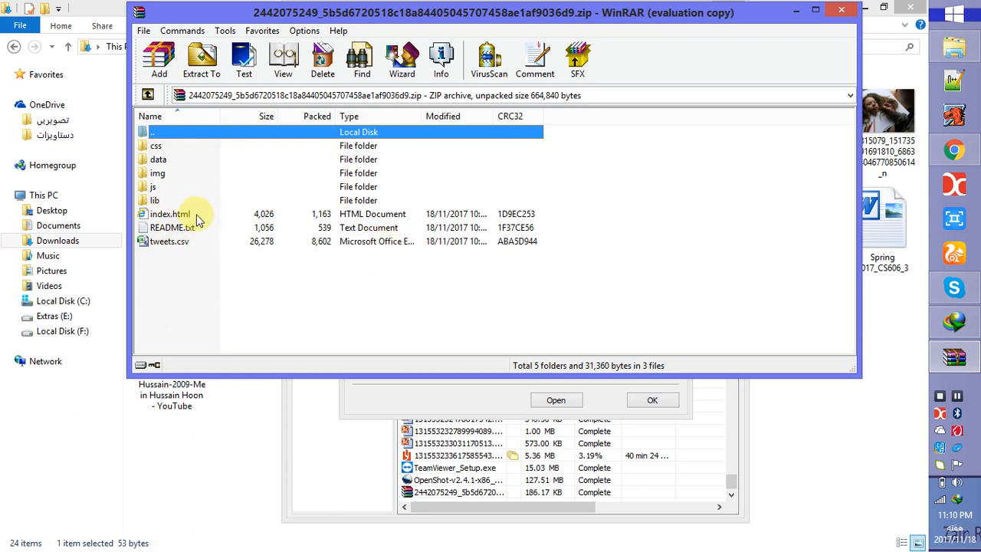
pyautogui.moveTo(180, 221)
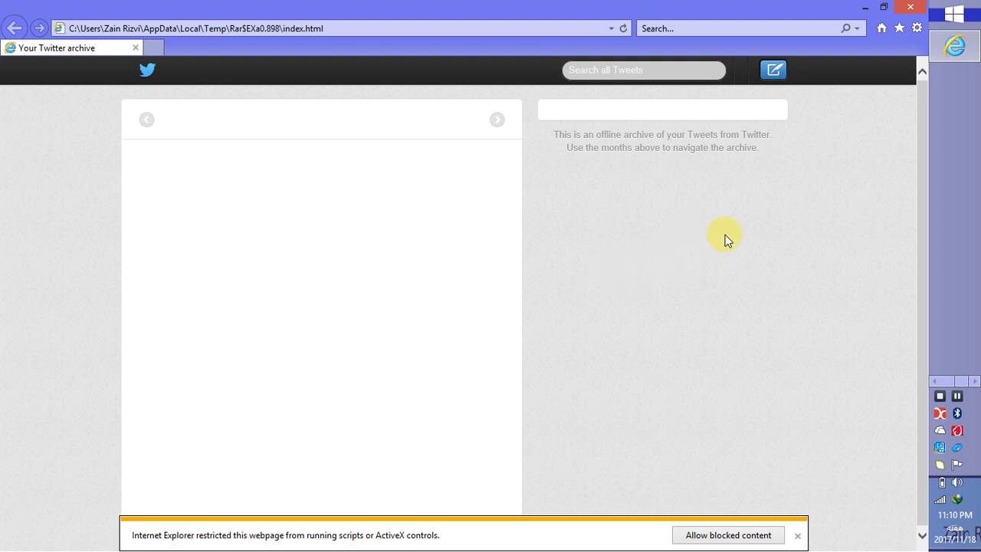
pyautogui.moveTo(344, 252)
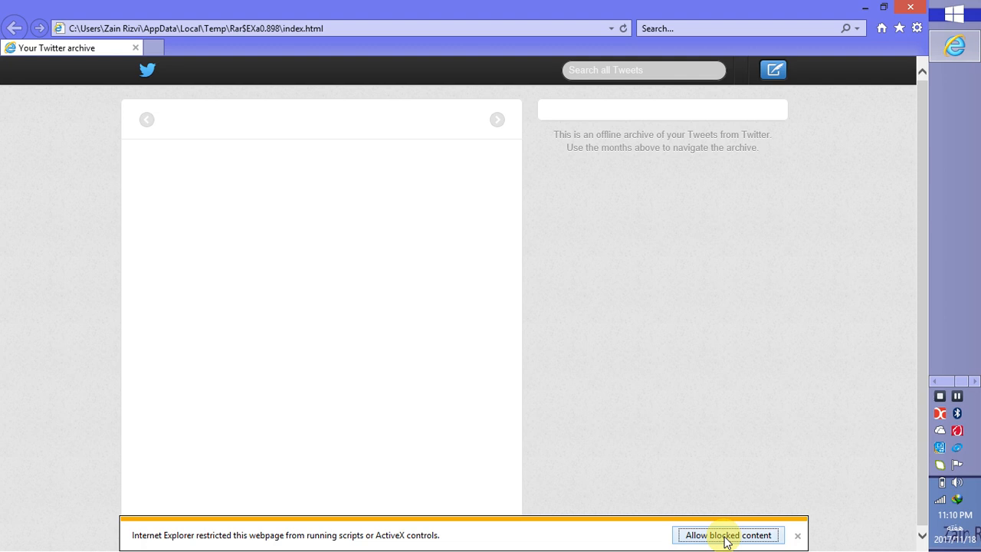
# Allow the offline archive's blocked scripts and show the March 2014 tweet.
pyautogui.click(727, 535)
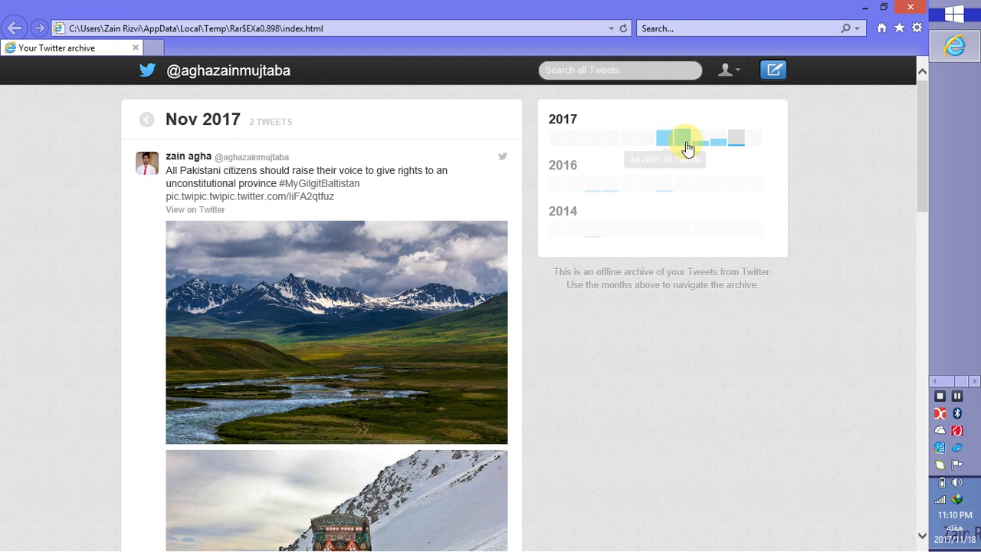
pyautogui.moveTo(590, 184)
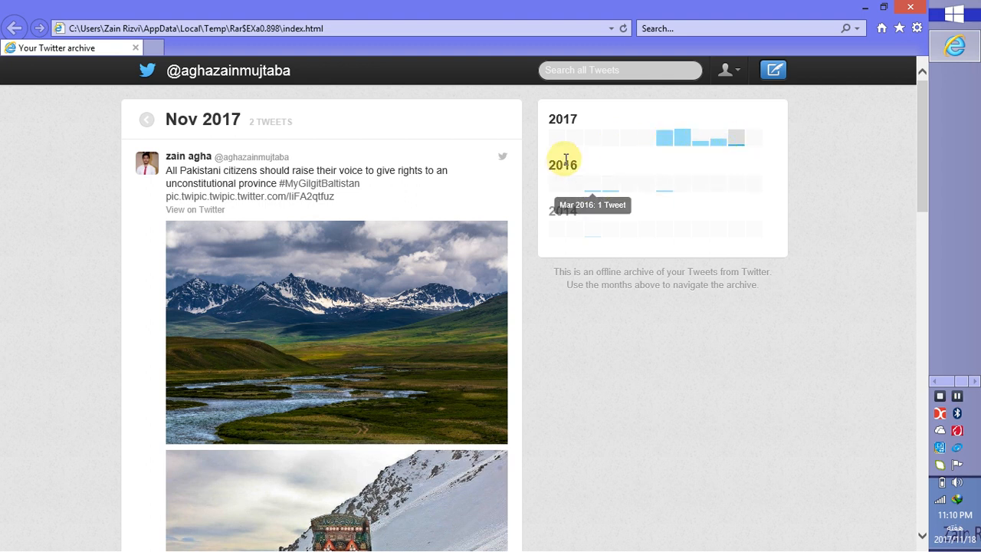
pyautogui.moveTo(591, 228)
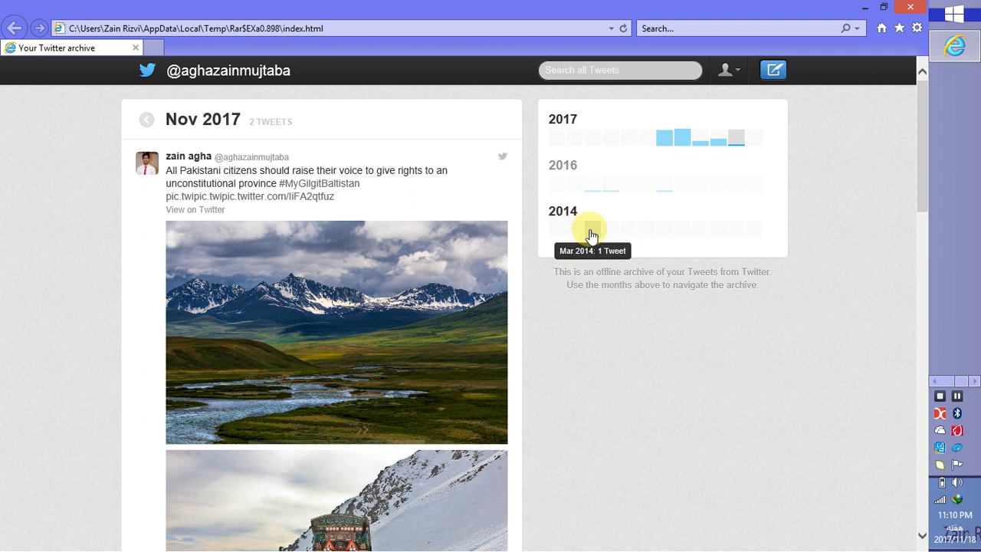
pyautogui.click(592, 229)
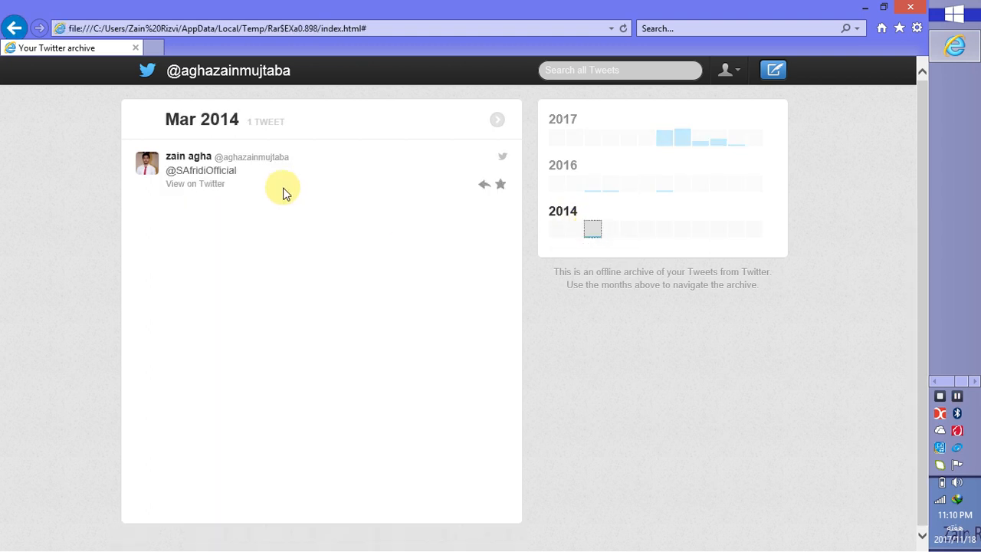
pyautogui.moveTo(463, 400)
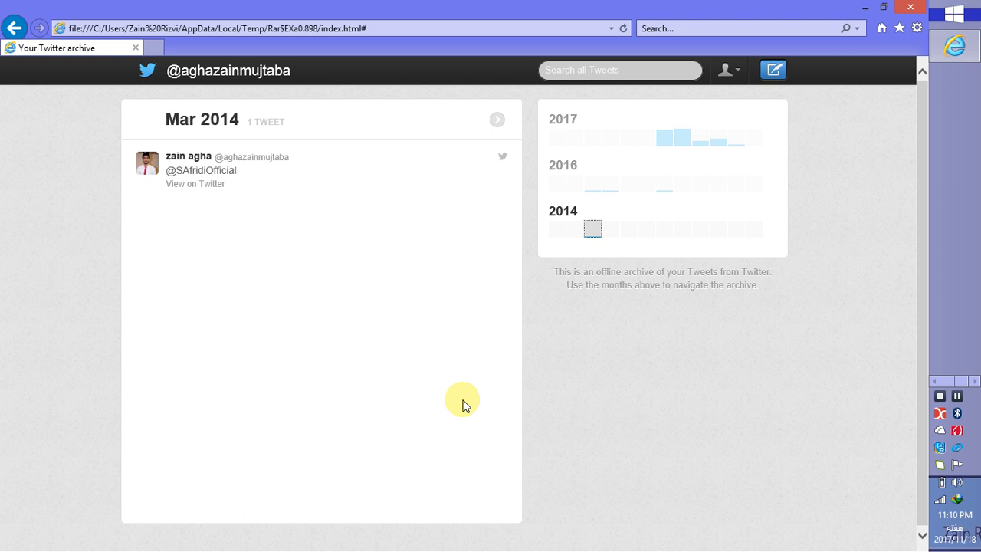
pyautogui.moveTo(644, 184)
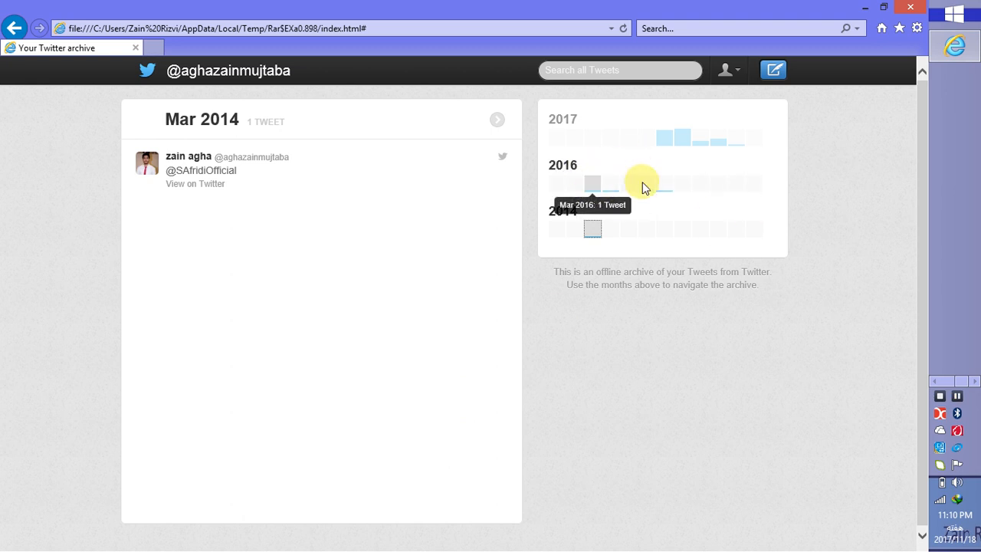
pyautogui.moveTo(590, 203)
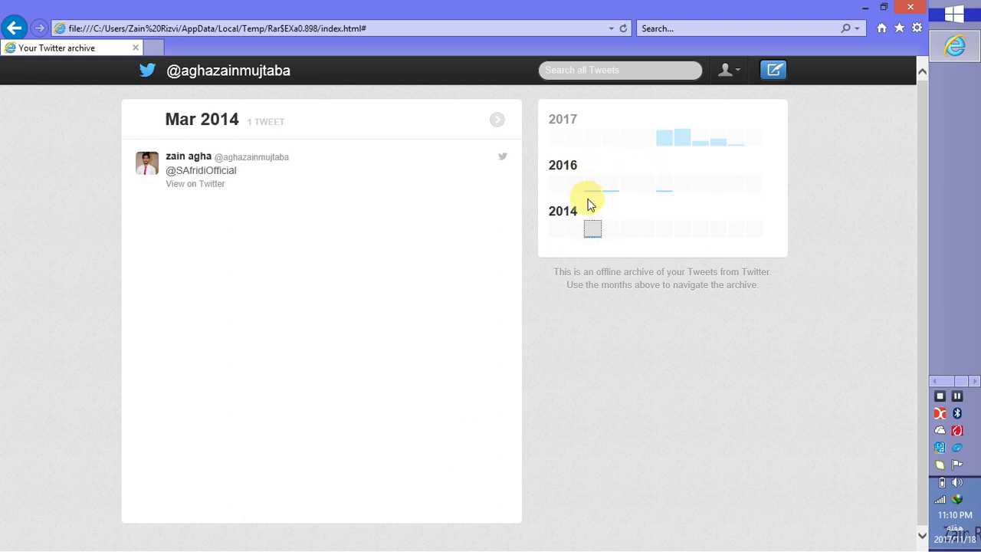
pyautogui.moveTo(621, 236)
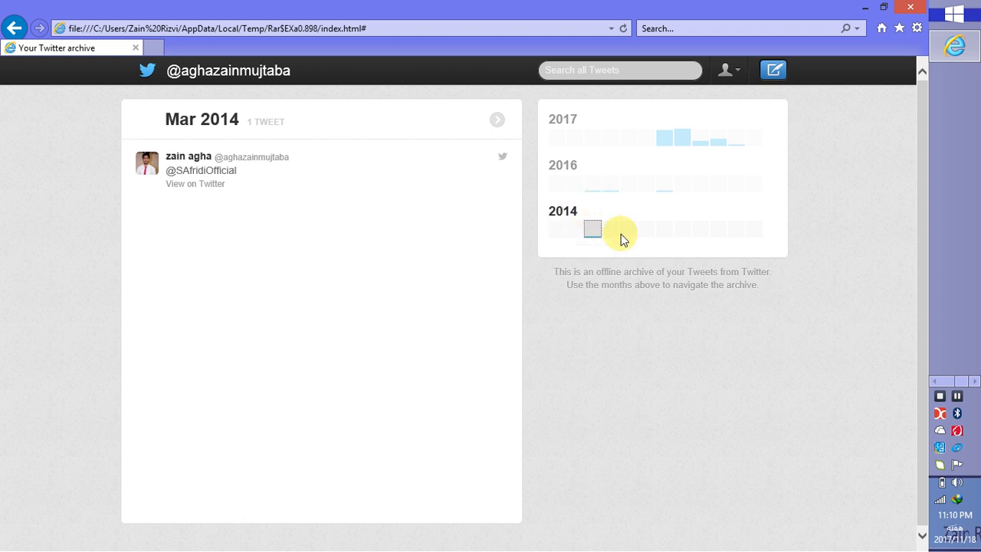
pyautogui.moveTo(561, 117)
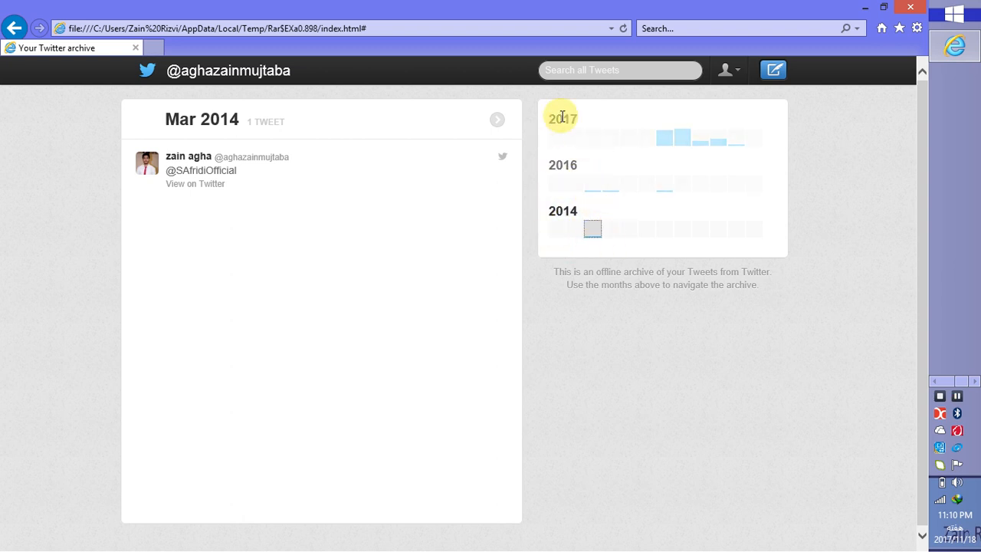
pyautogui.moveTo(922, 190)
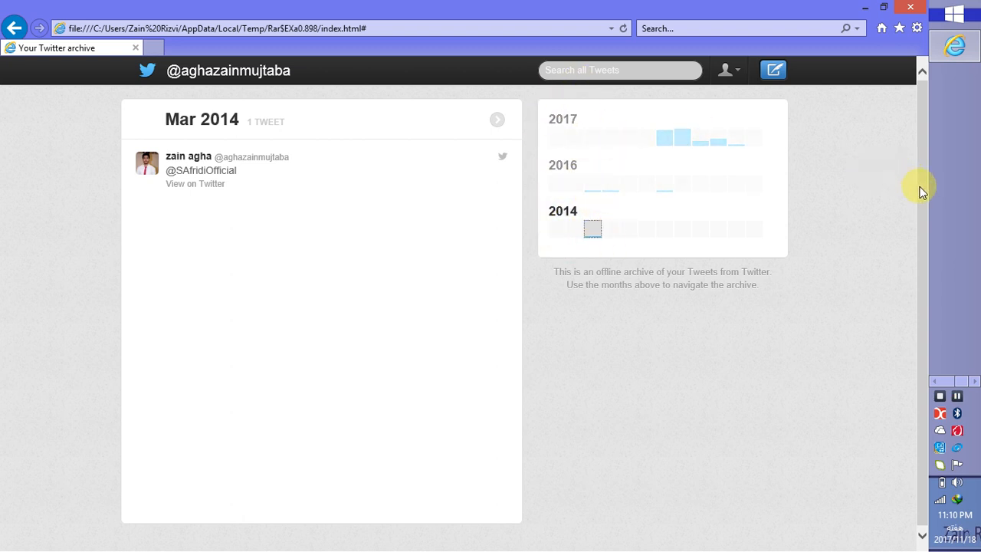
pyautogui.moveTo(831, 202)
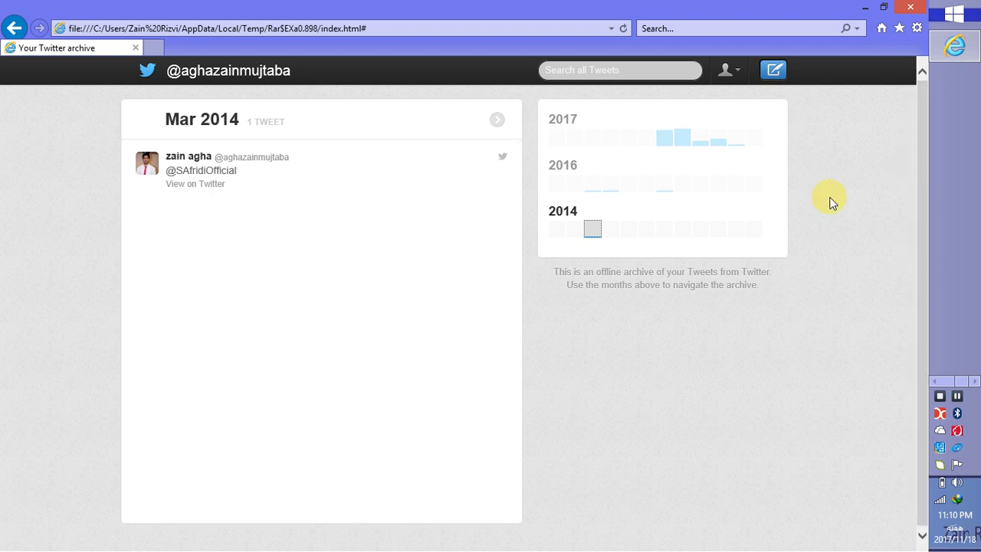
pyautogui.moveTo(755, 230)
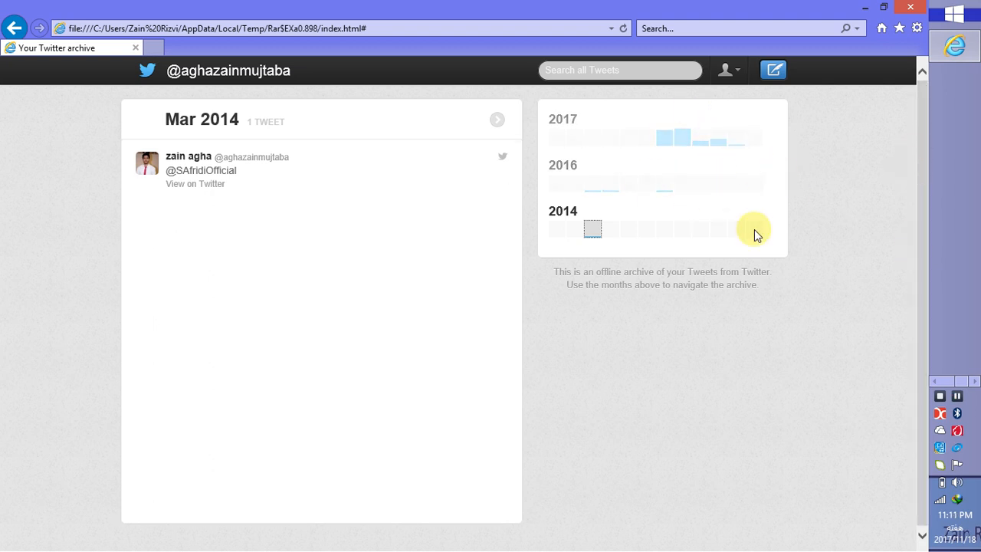
pyautogui.moveTo(902, 110)
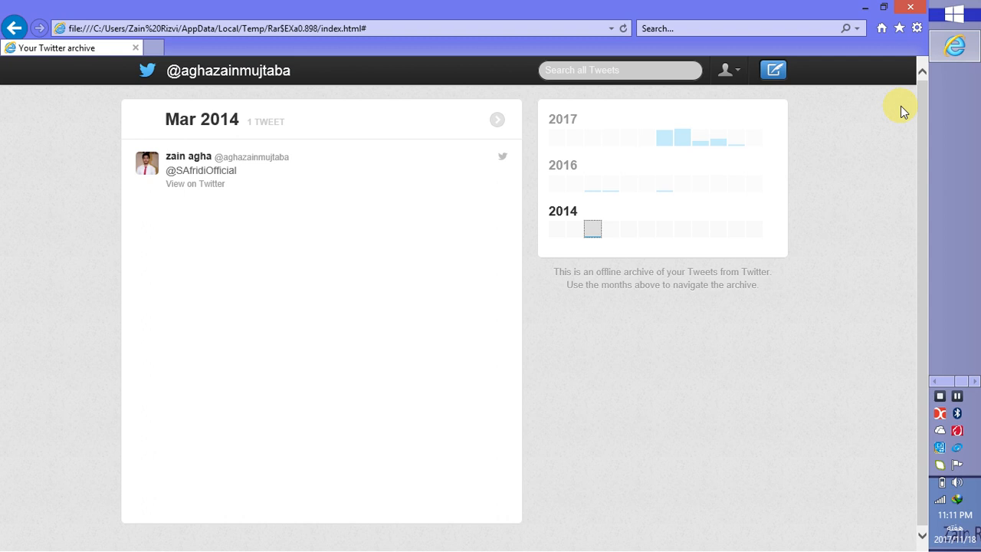
pyautogui.moveTo(620, 143)
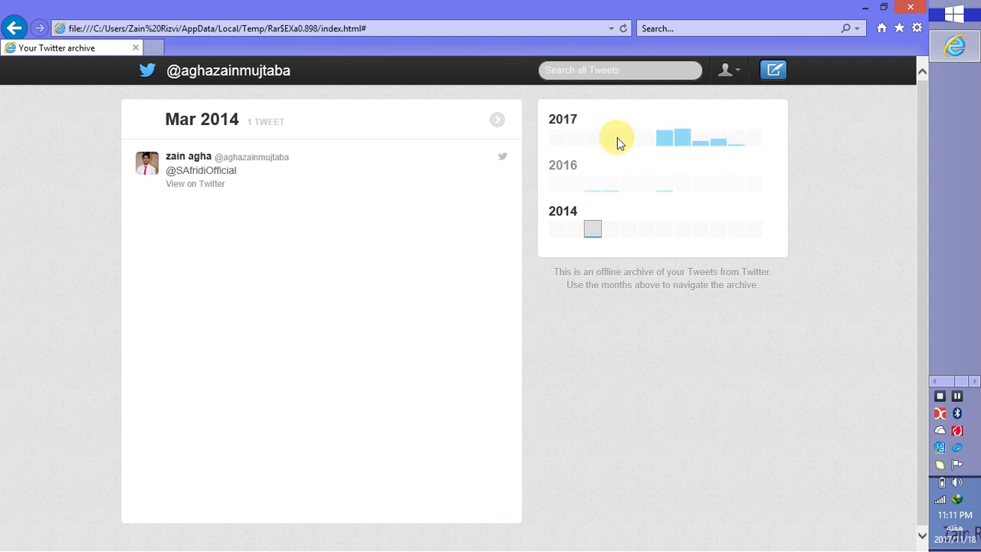
pyautogui.moveTo(751, 177)
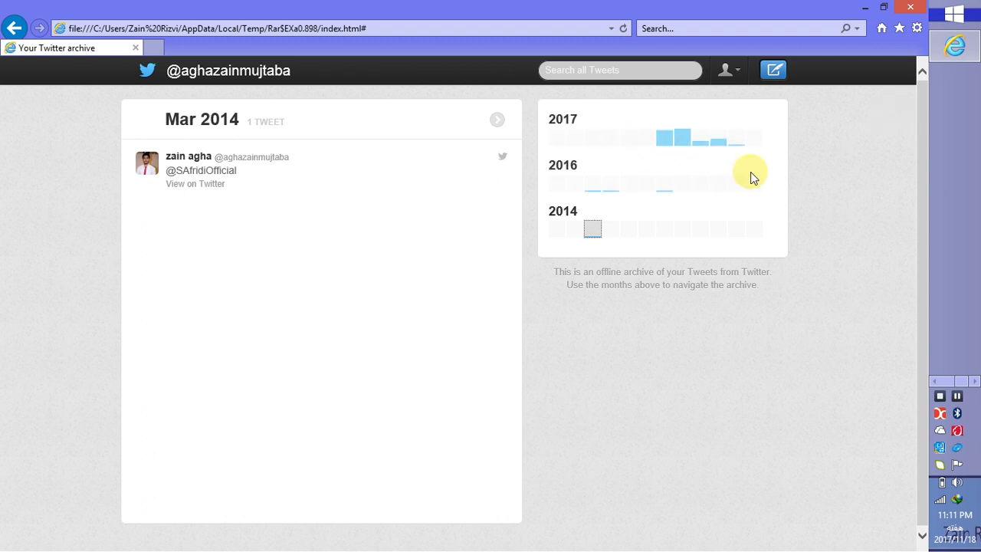
pyautogui.moveTo(865, 163)
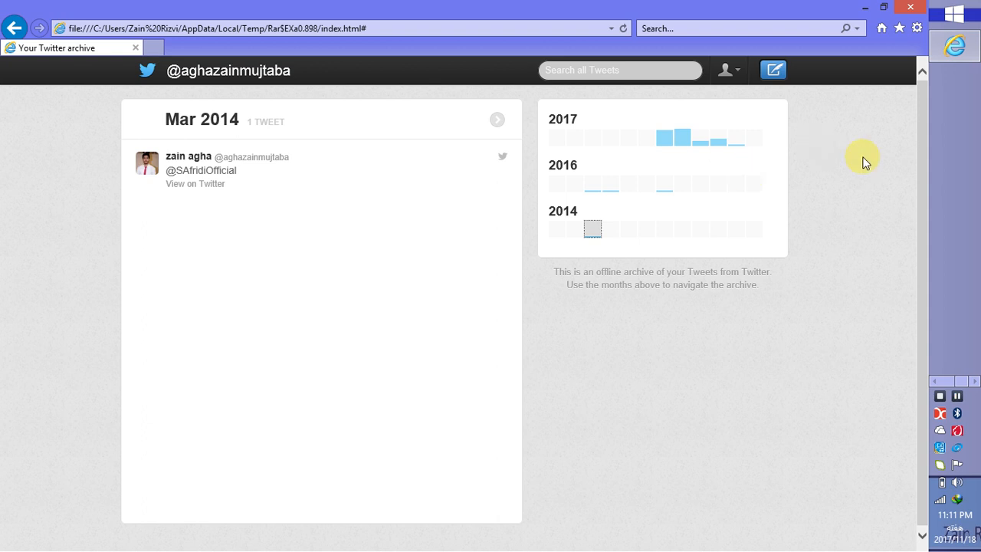
pyautogui.moveTo(912, 104)
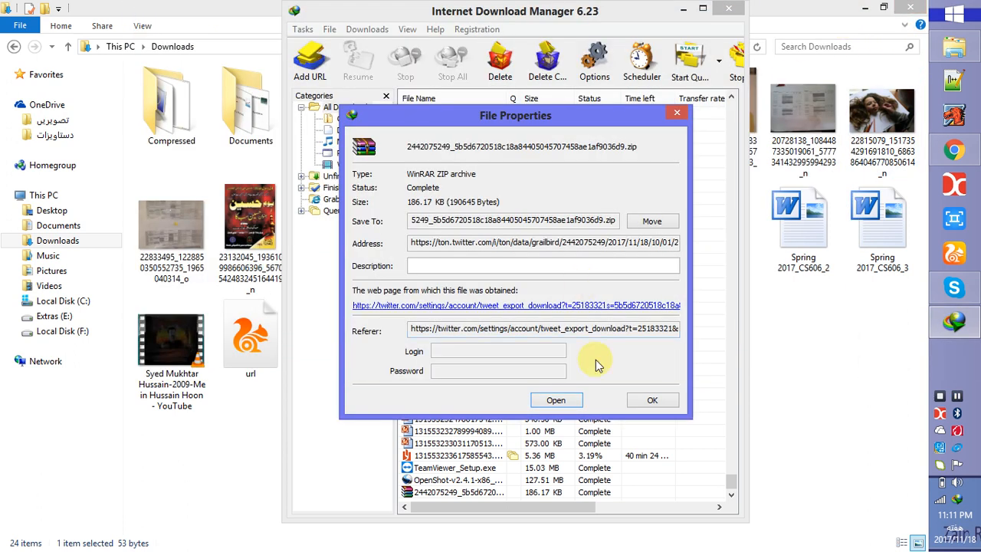
# Close the zip's File Properties dialog and the Internet Download Manager window.
pyautogui.click(653, 398)
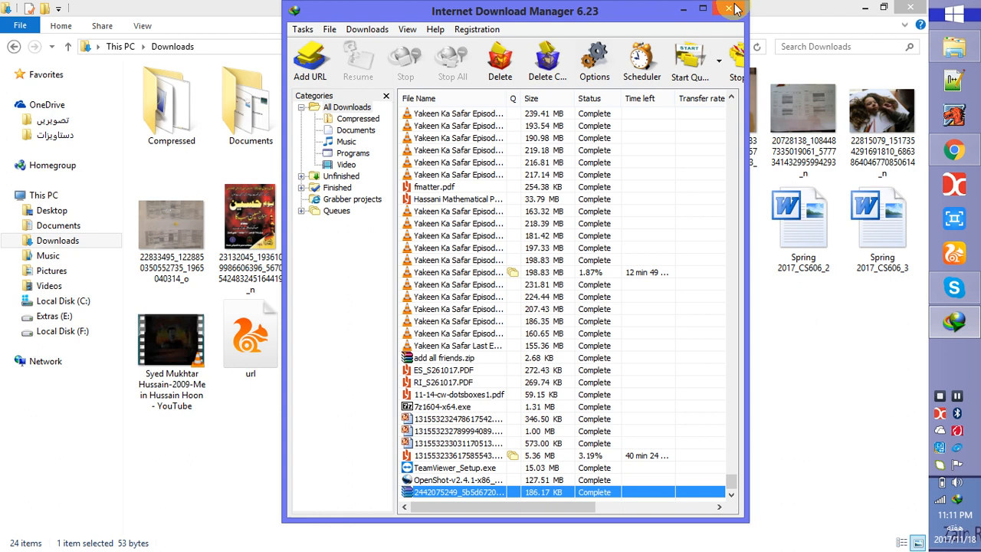
pyautogui.click(732, 9)
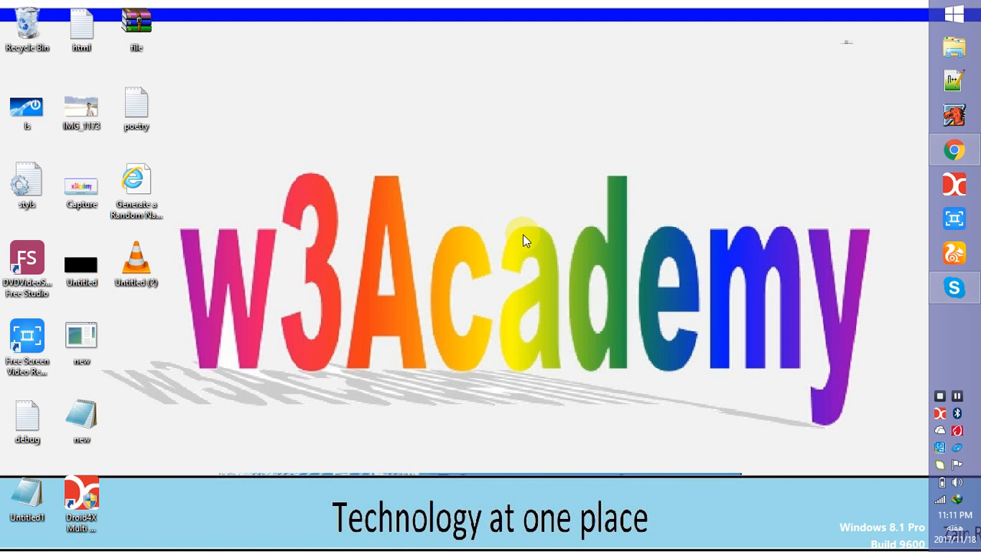
pyautogui.moveTo(489, 200)
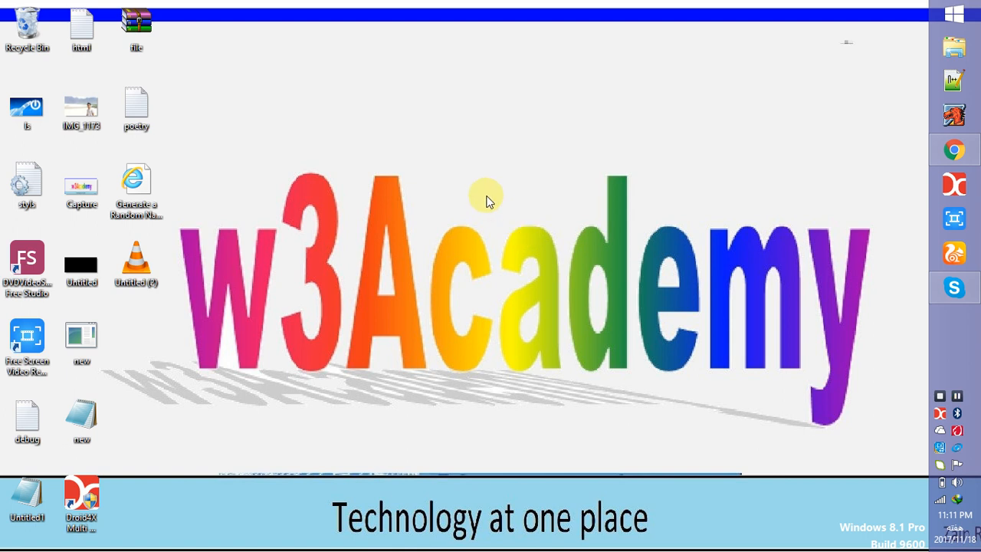